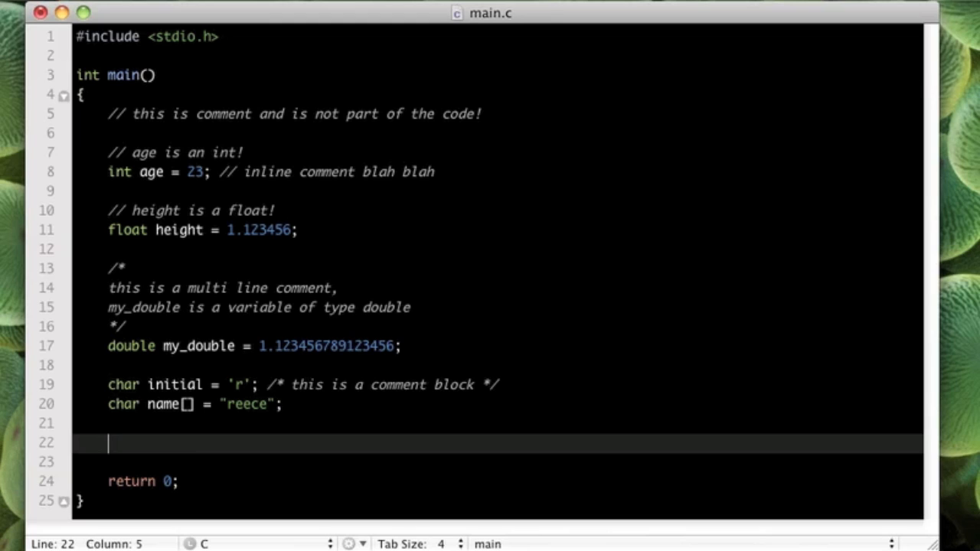
# Add printf("enter your height in metres\n"); as a height prompt.
pyautogui.write('printf("')
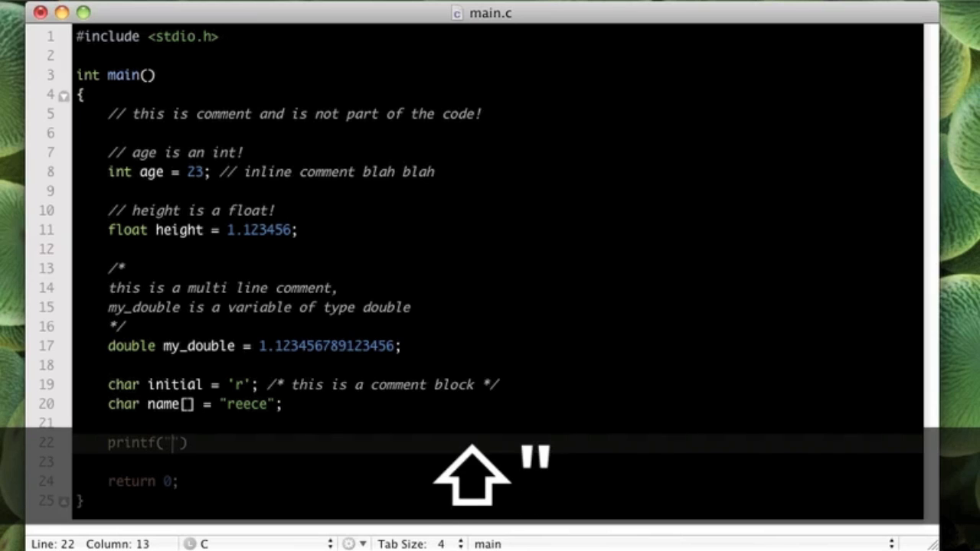
pyautogui.write('enter')
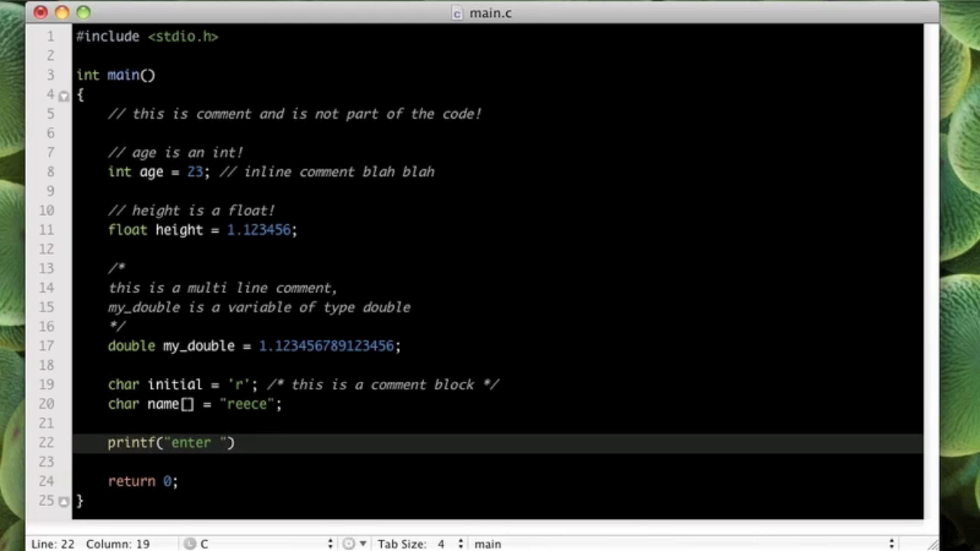
pyautogui.write('your')
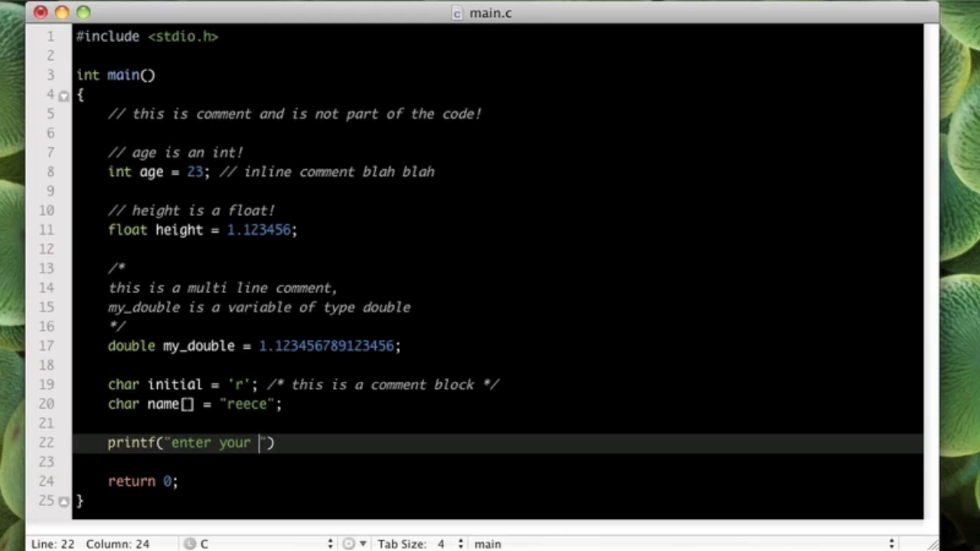
pyautogui.write('height in')
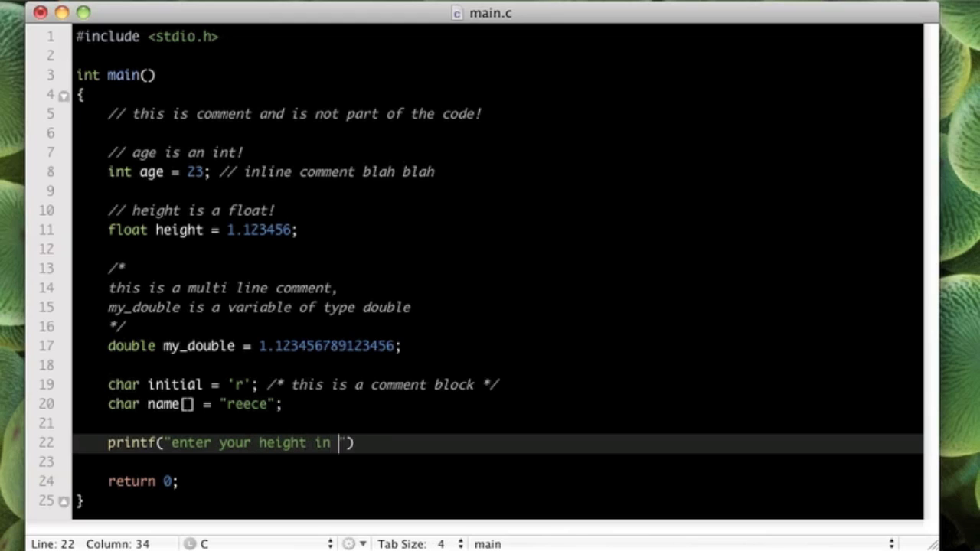
pyautogui.write('metres')
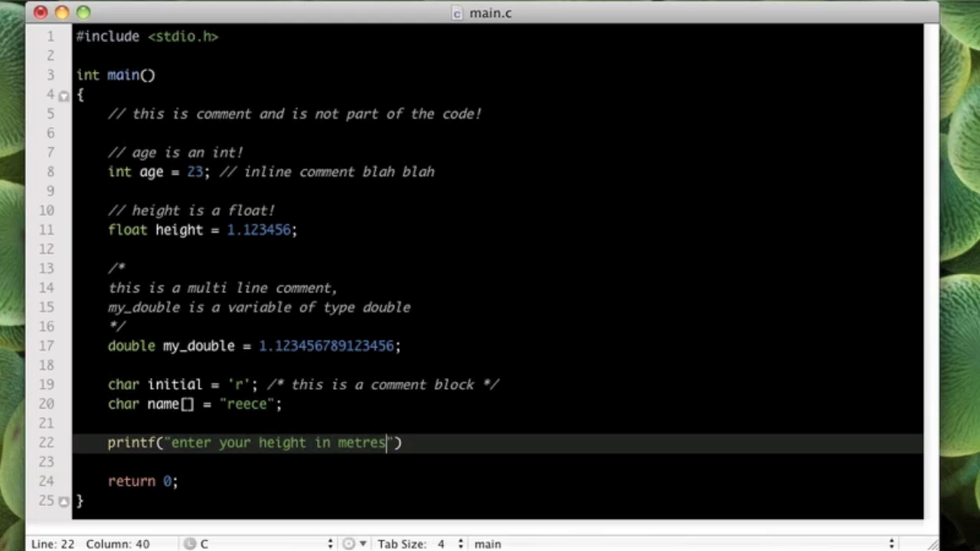
pyautogui.write('\\n')
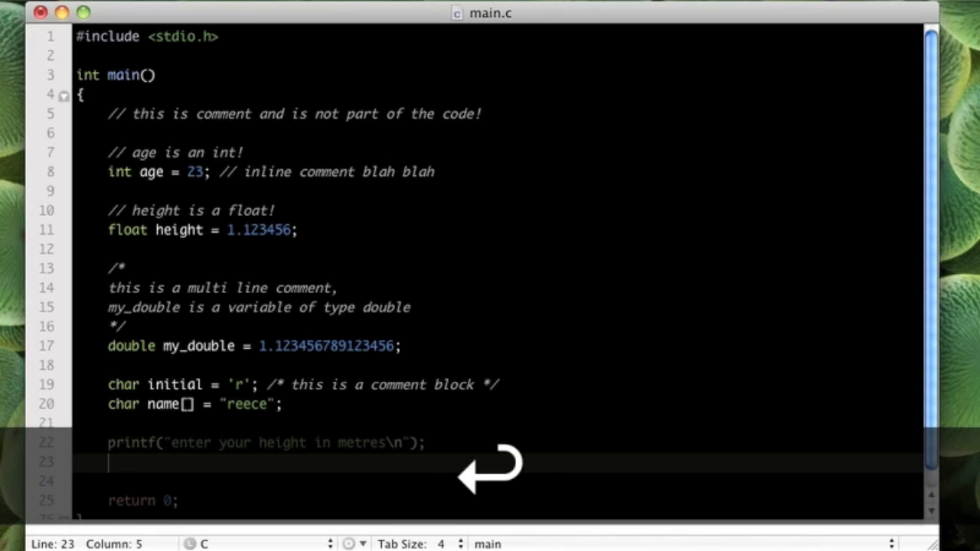
# Add scanf("%f", &height); to read the height as a float.
pyautogui.write('sca')
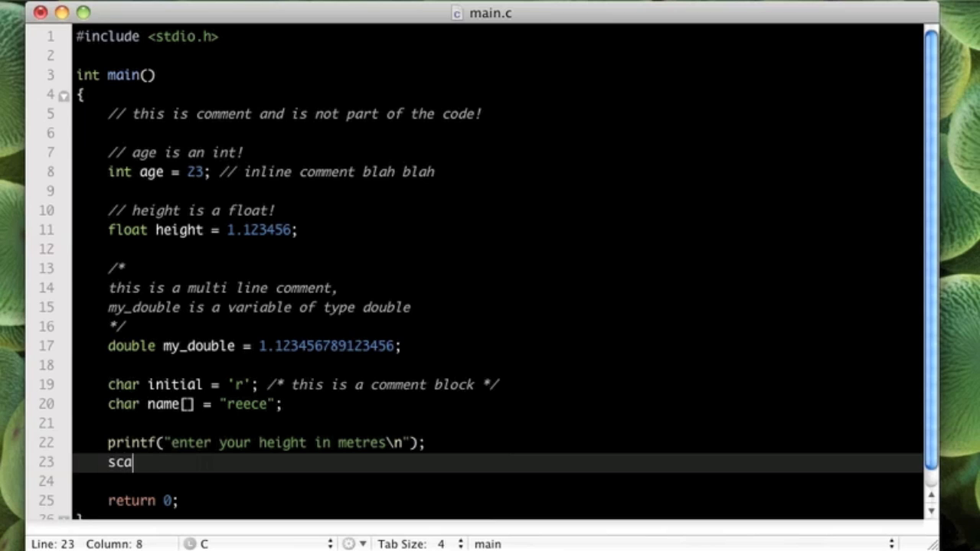
pyautogui.write('nf()')
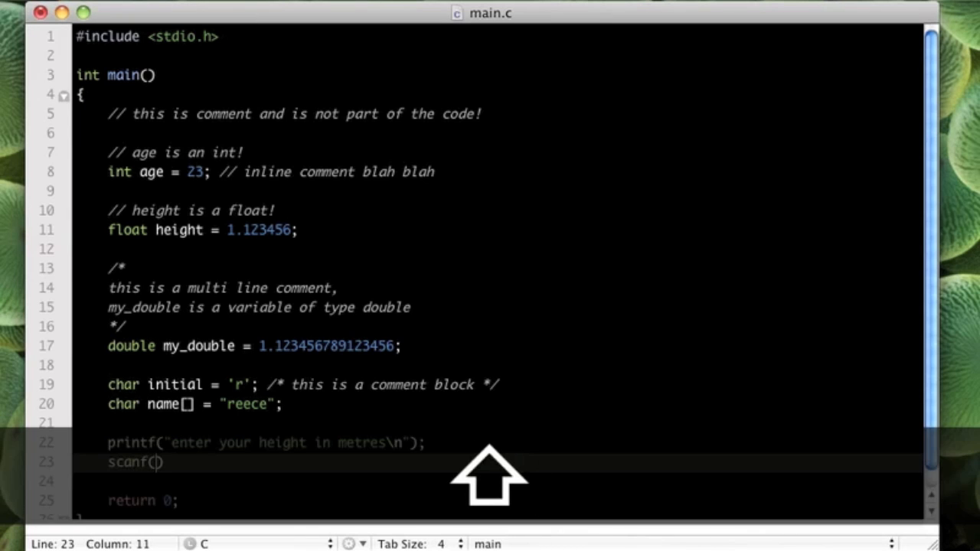
pyautogui.write('"')
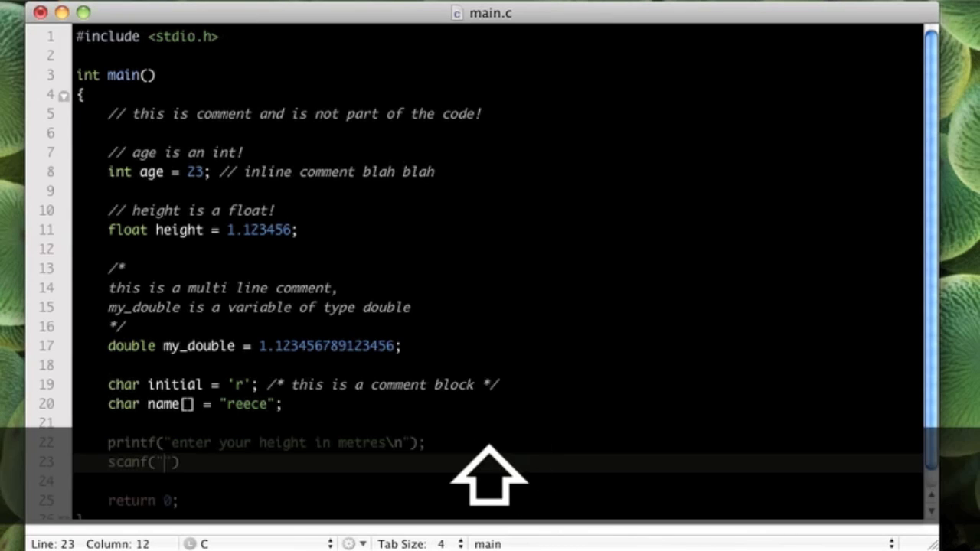
pyautogui.write('%')
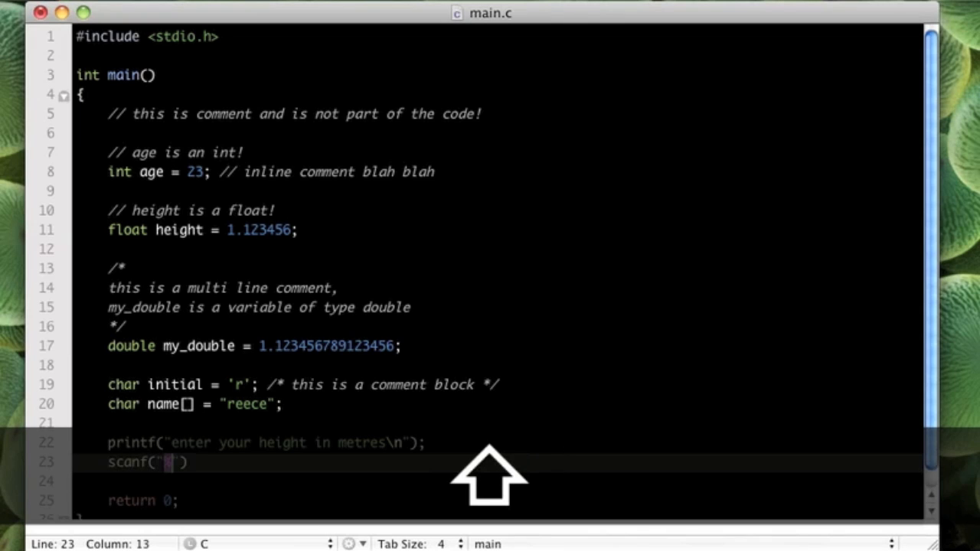
pyautogui.write('f')
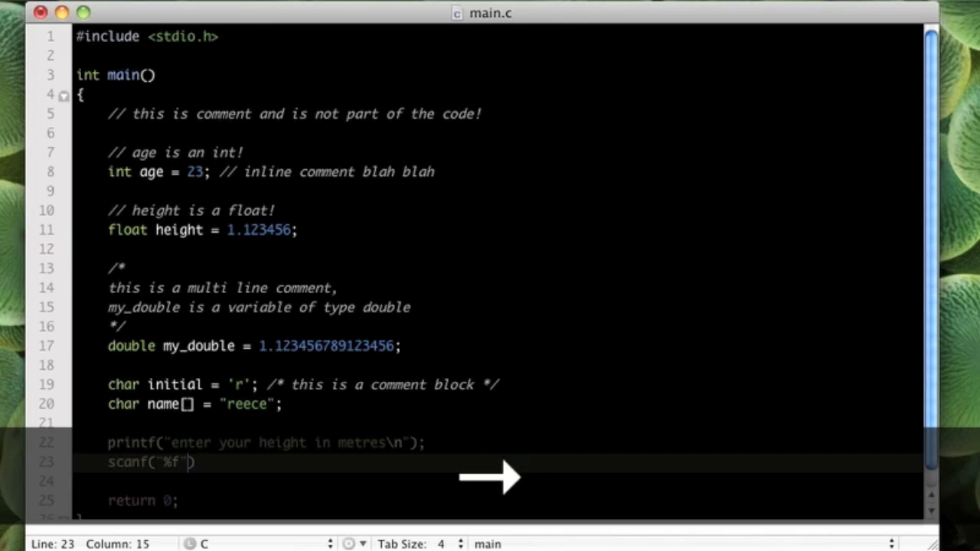
pyautogui.write(', &')
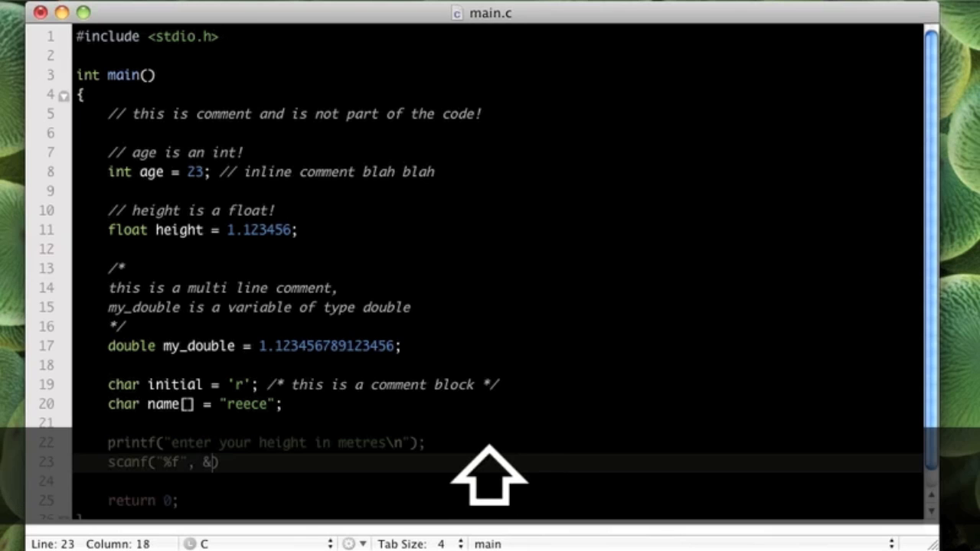
pyautogui.write('height)')
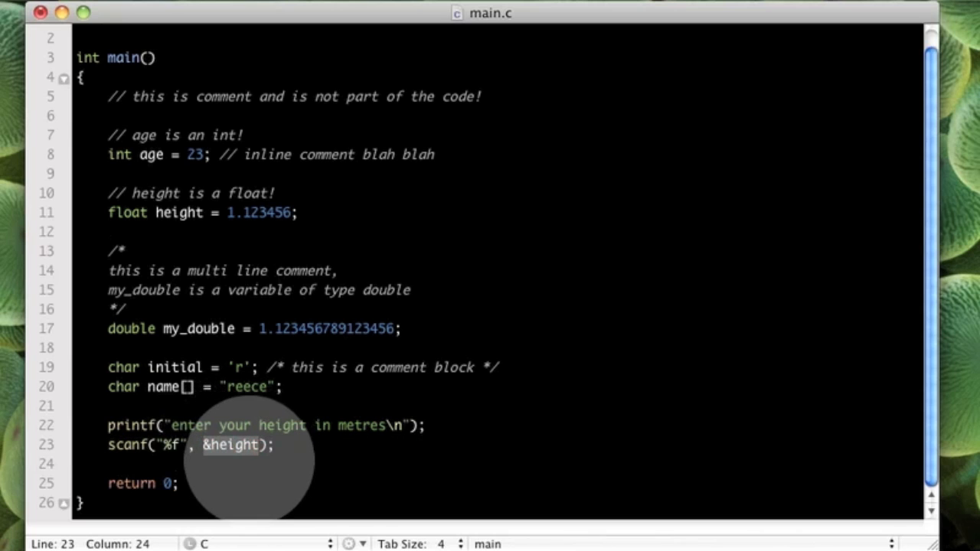
pyautogui.click(206, 446)
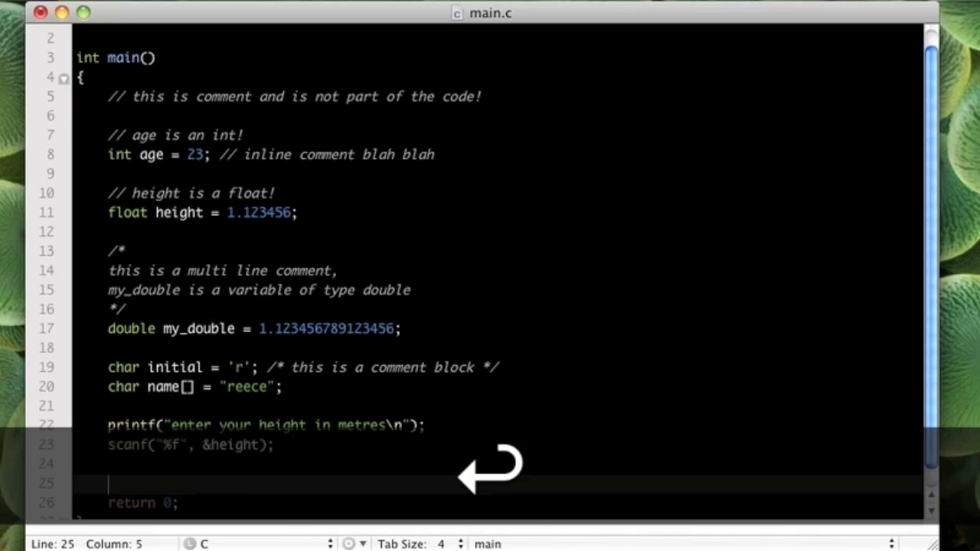
# Add printf("write a double\n"); rewording the prompt from 'enter' to 'write a double'.
pyautogui.write('pr')
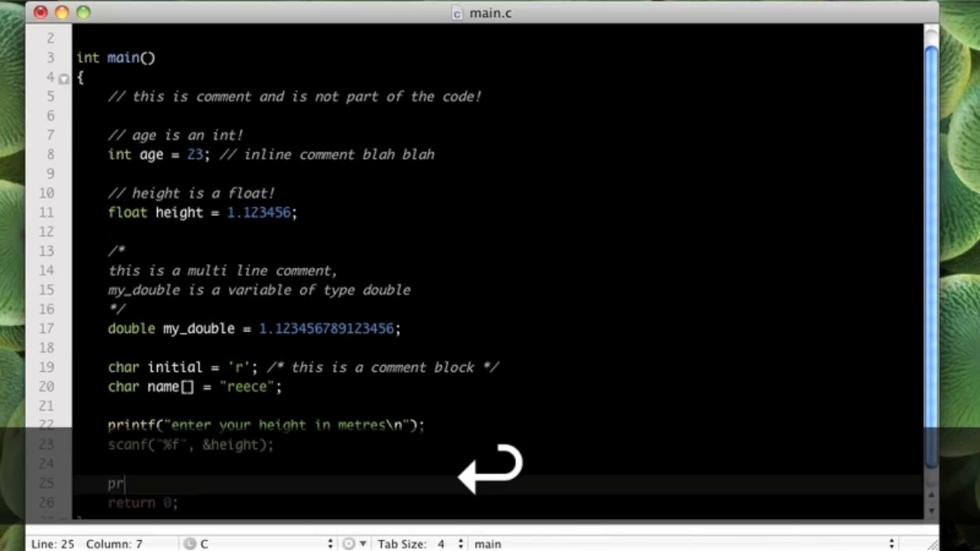
pyautogui.write('intf("")')
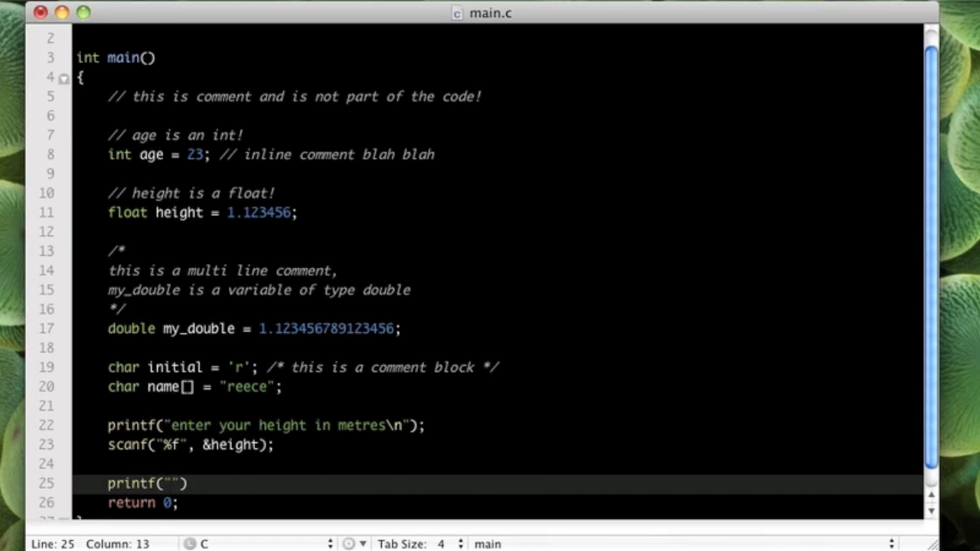
pyautogui.write('ent')
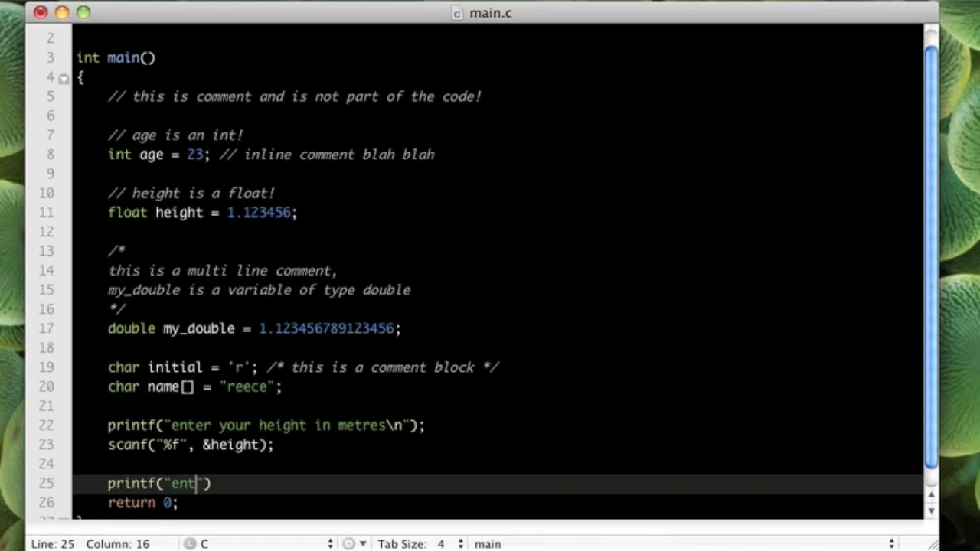
pyautogui.write('er')
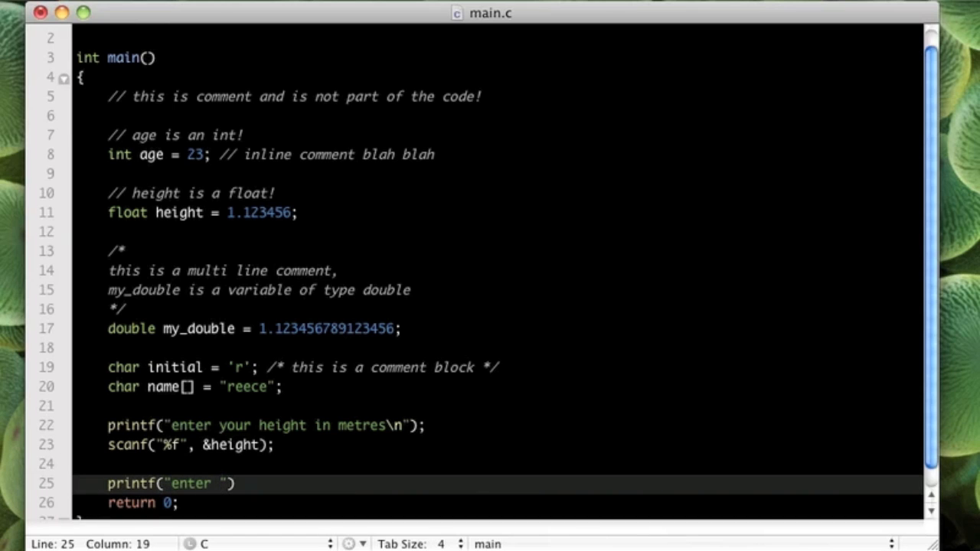
pyautogui.press('Backspace')
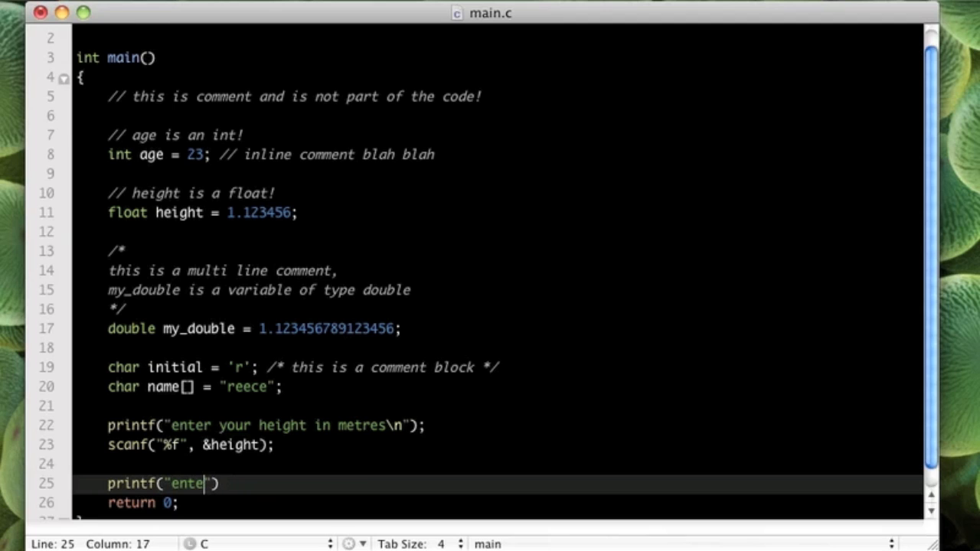
pyautogui.write('write a doub')
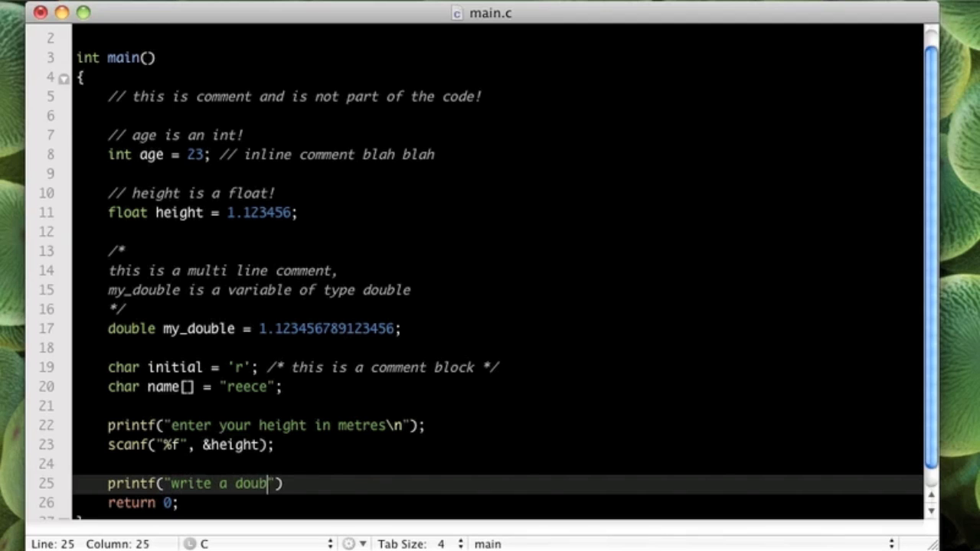
pyautogui.write('le\\n')
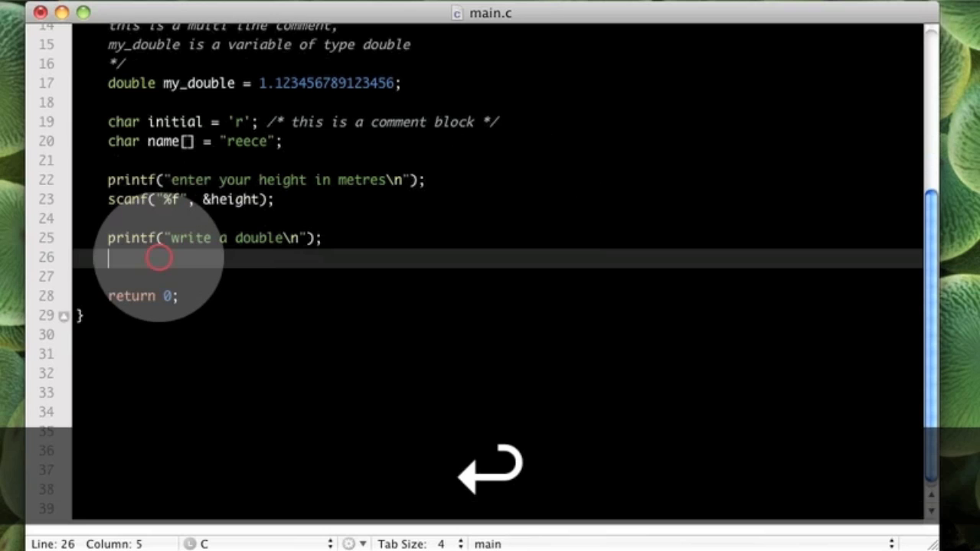
# Add scanf("%lf", &my_double); to read the double.
pyautogui.write('scanf(')
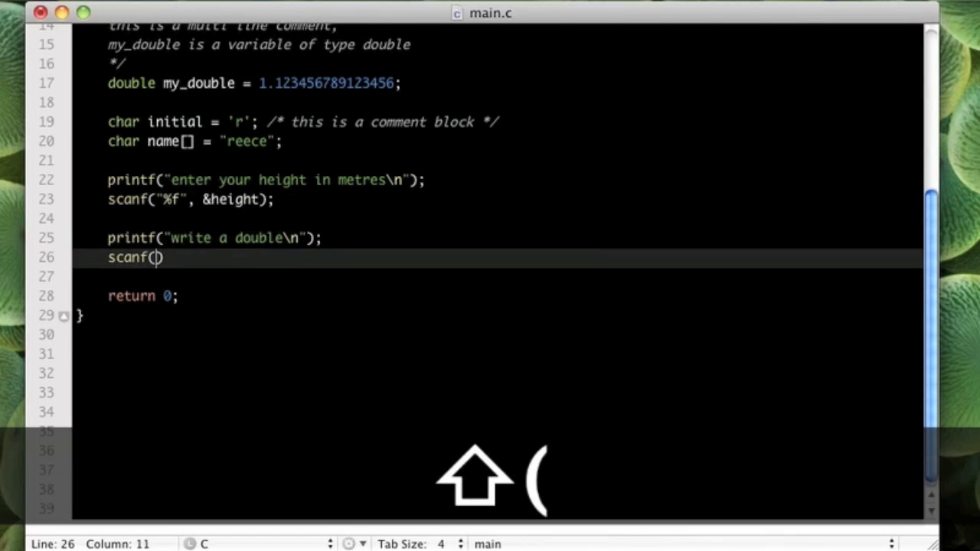
pyautogui.write('""')
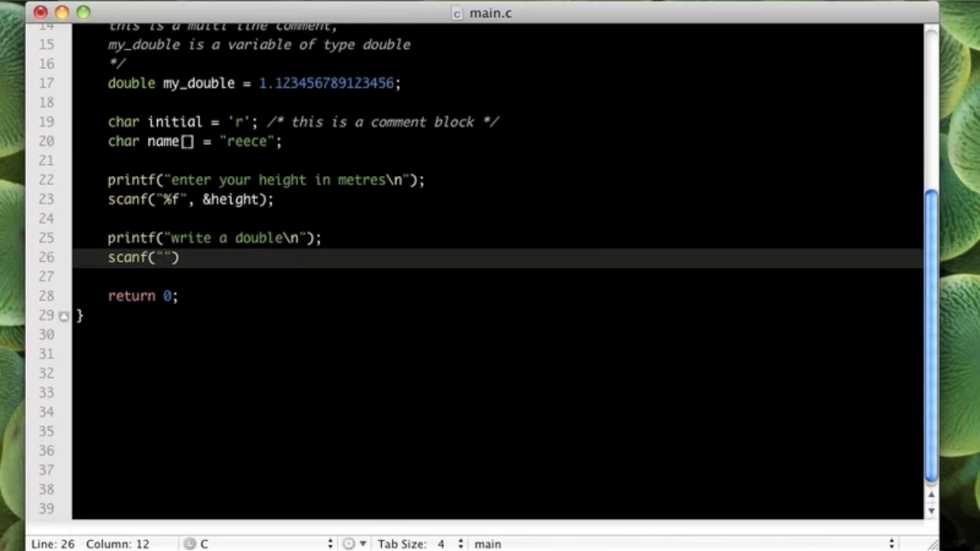
pyautogui.write('l')
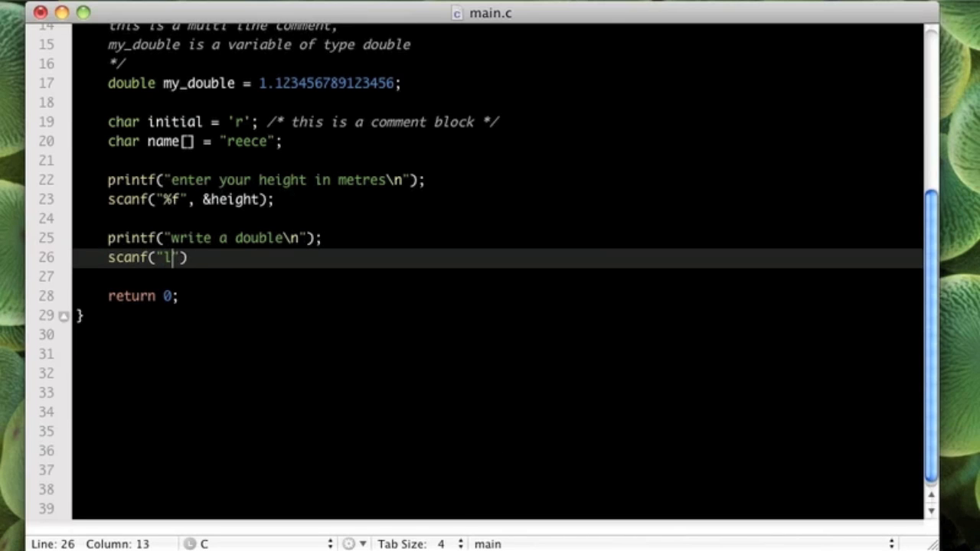
pyautogui.write('%lf')
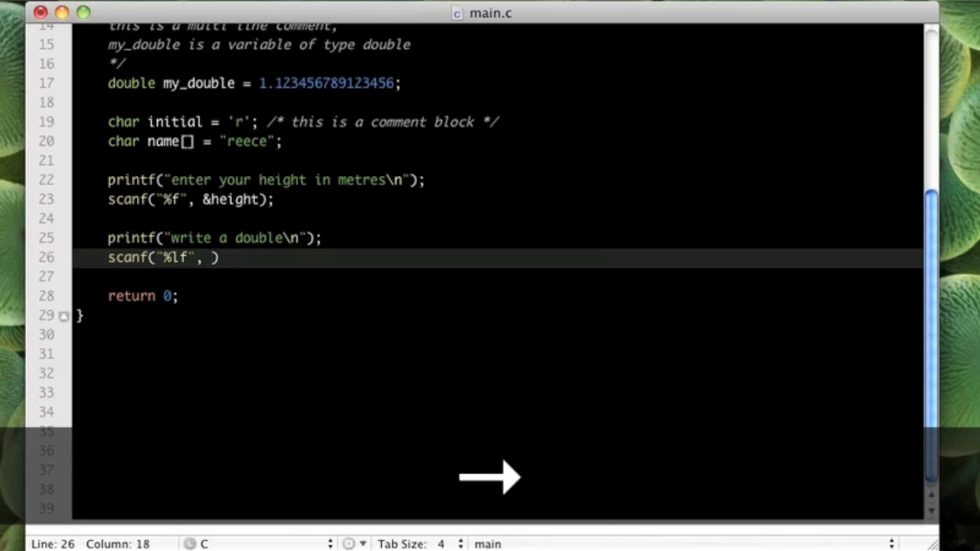
pyautogui.write('&')
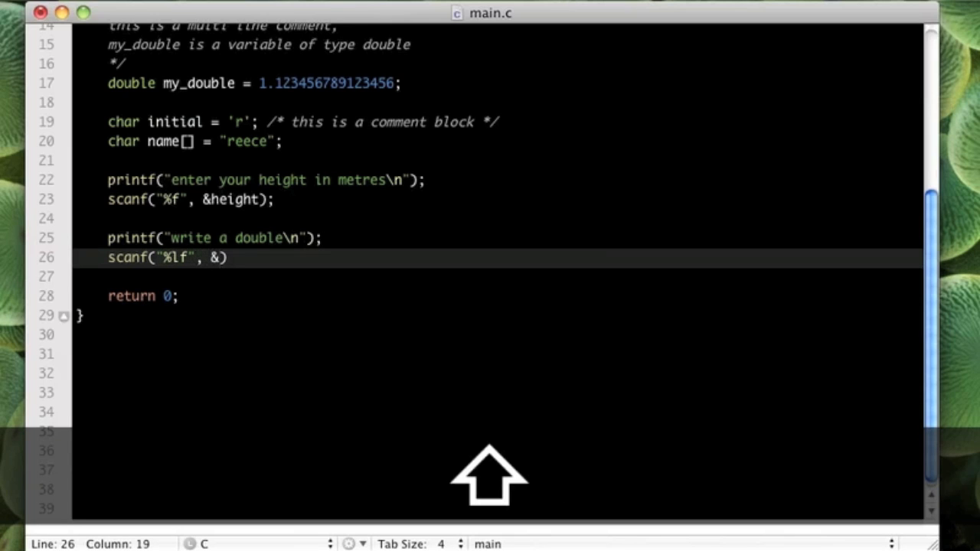
pyautogui.write('my')
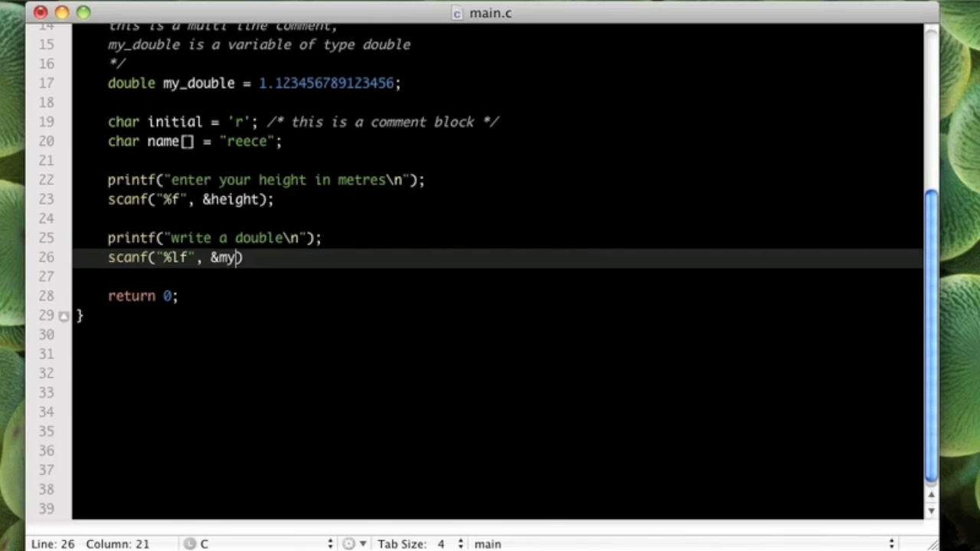
pyautogui.write('_double')
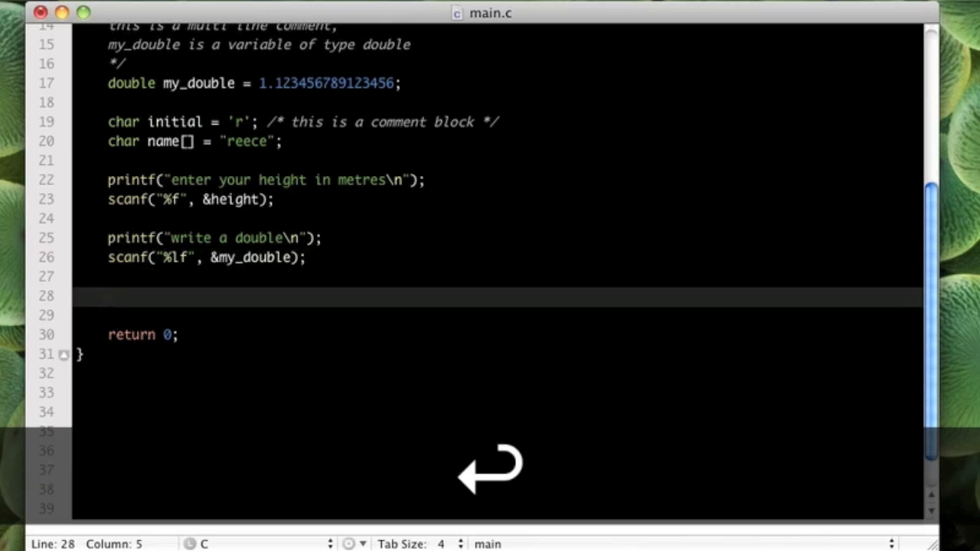
# Add scanf("%s", name); to read the user's name as a string.
pyautogui.write('printf("')
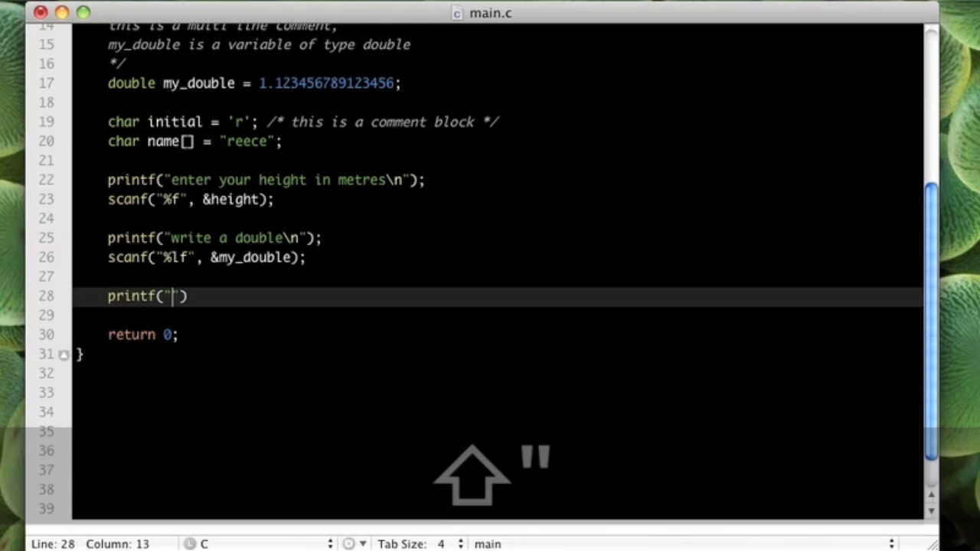
pyautogui.write('%')
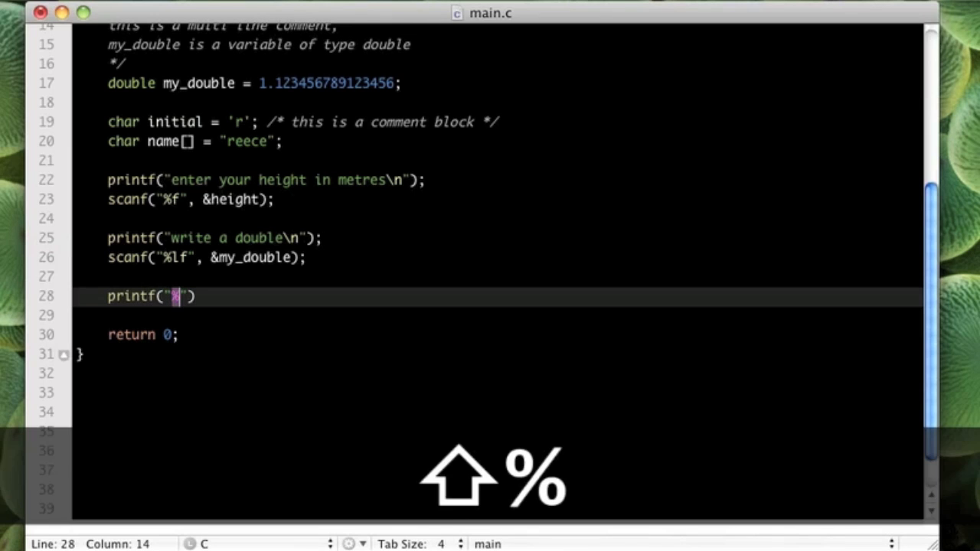
pyautogui.write('s')
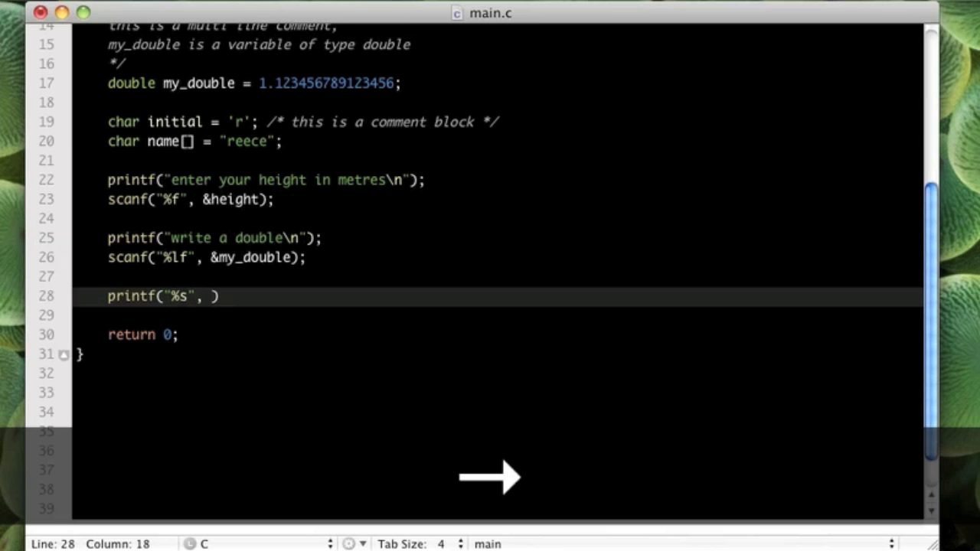
pyautogui.write('name')
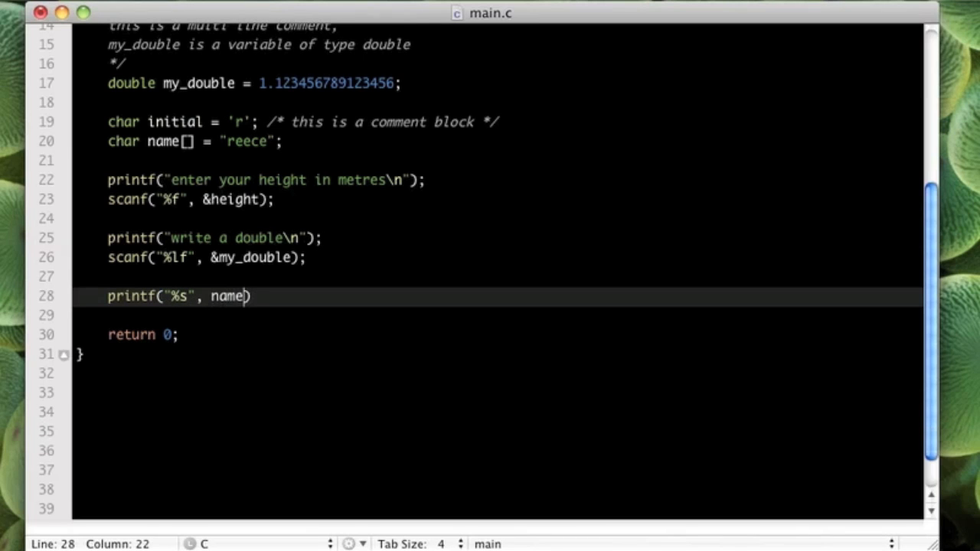
pyautogui.write(';')
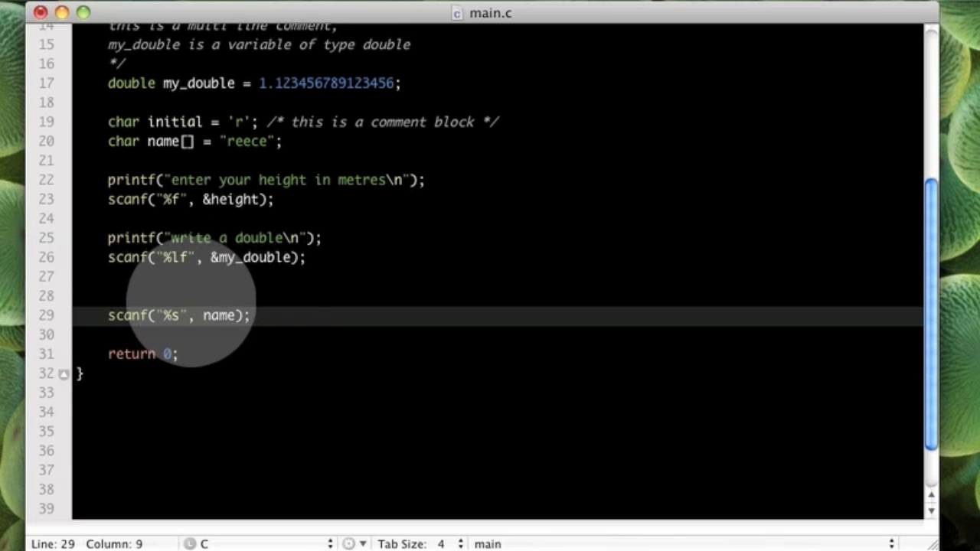
# Add the printf("enter your name: \n"); prompt and begin the next printf line.
pyautogui.write('printf')
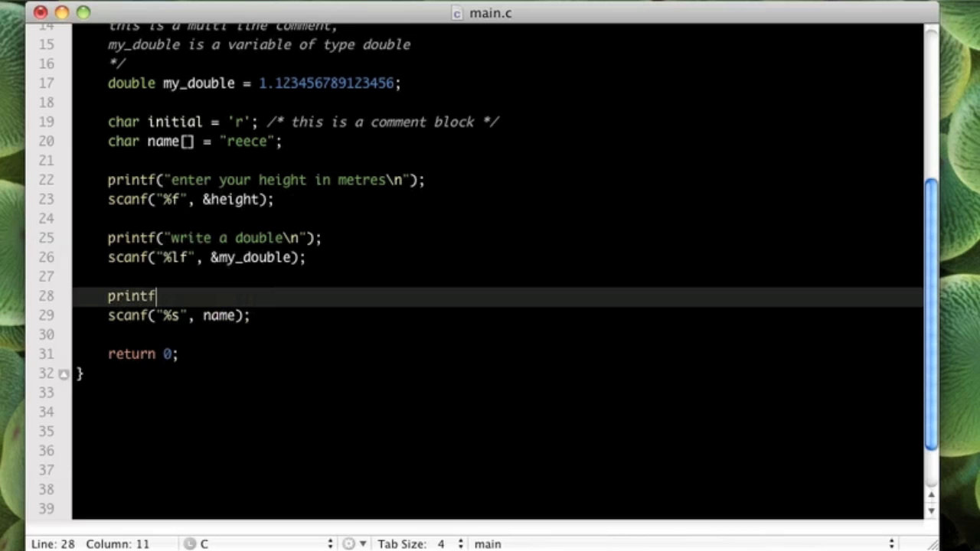
pyautogui.write('("enter")')
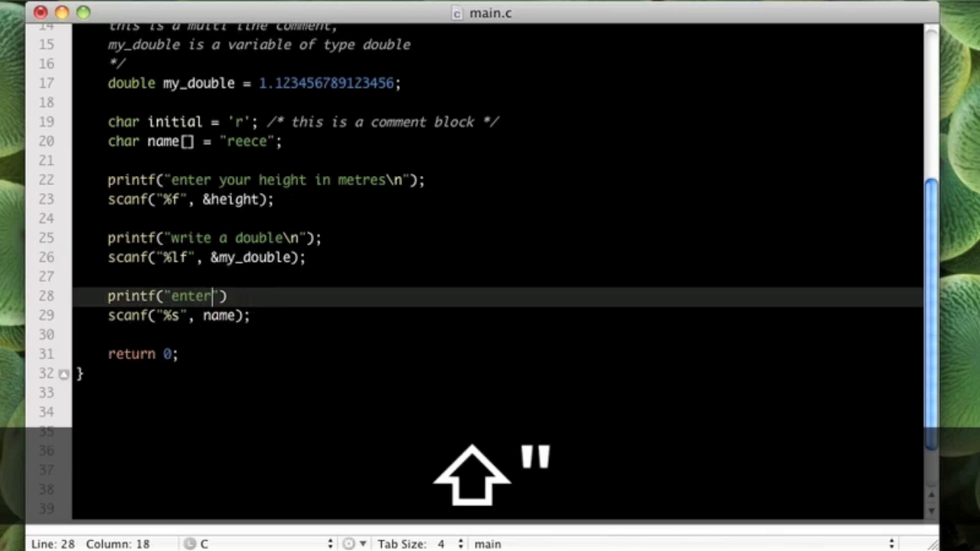
pyautogui.write('your name: \\')
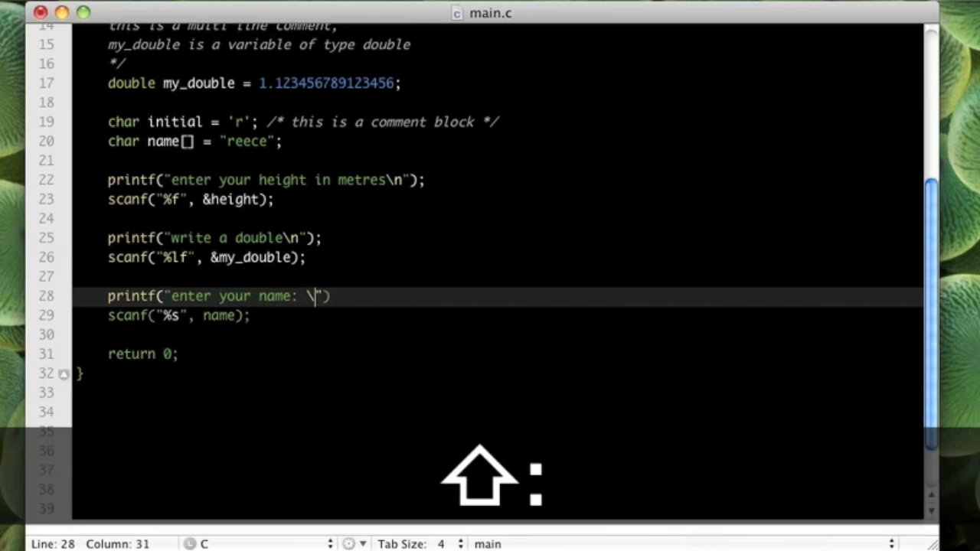
pyautogui.write('n')
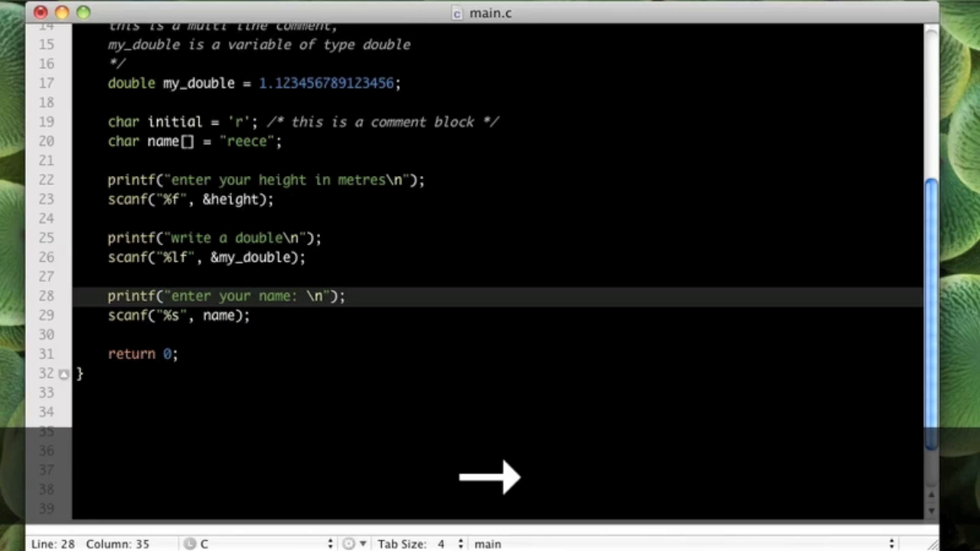
pyautogui.write('printf("')
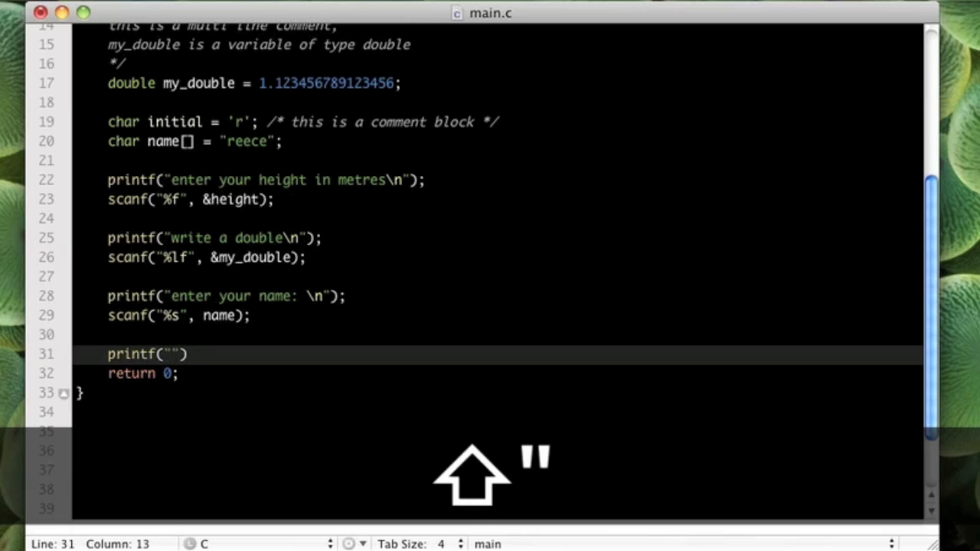
# Finish the prompt printf("enter their initial: \n");.
pyautogui.write('enter their init')
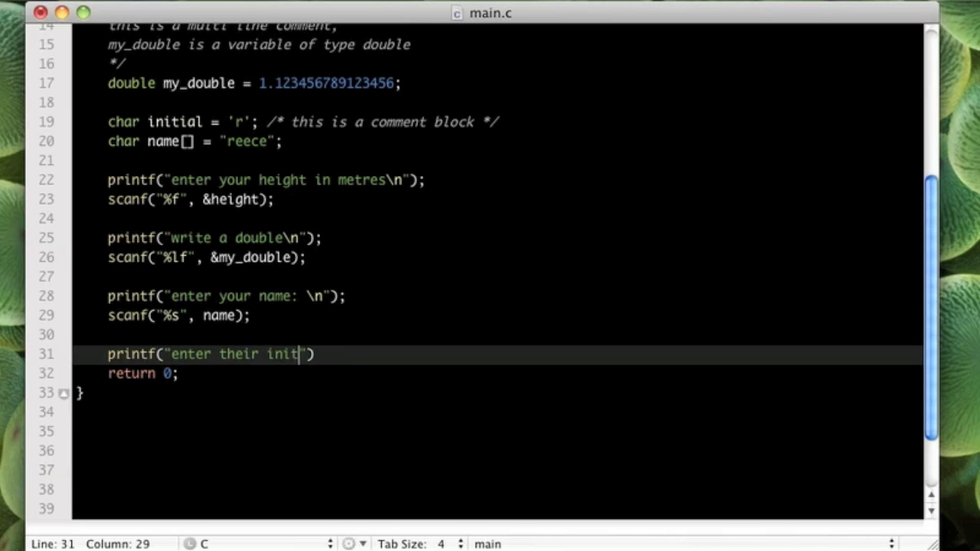
pyautogui.write('ial: \\n')
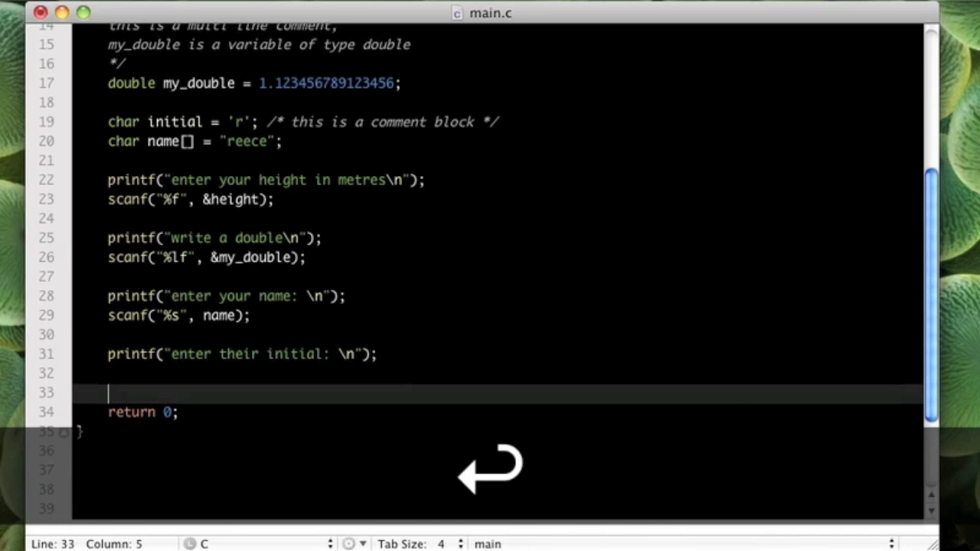
pyautogui.press('Up')
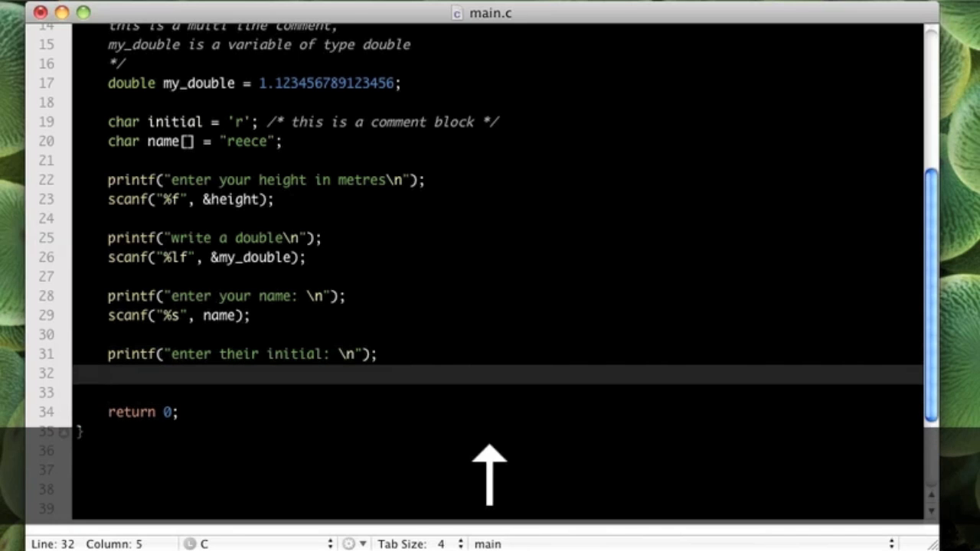
# Add scanf("%s", &initial); to read the initial.
pyautogui.write('scanf("")')
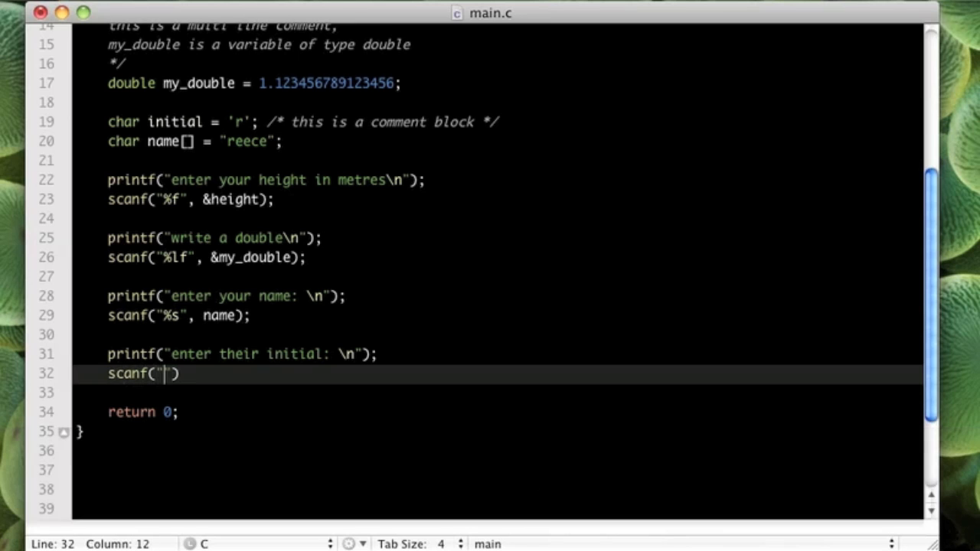
pyautogui.write('%')
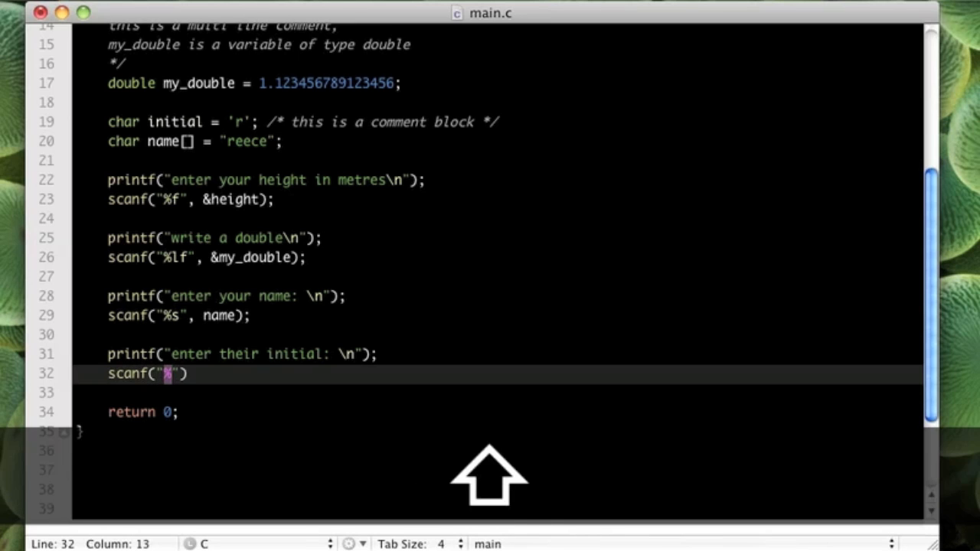
pyautogui.write('i')
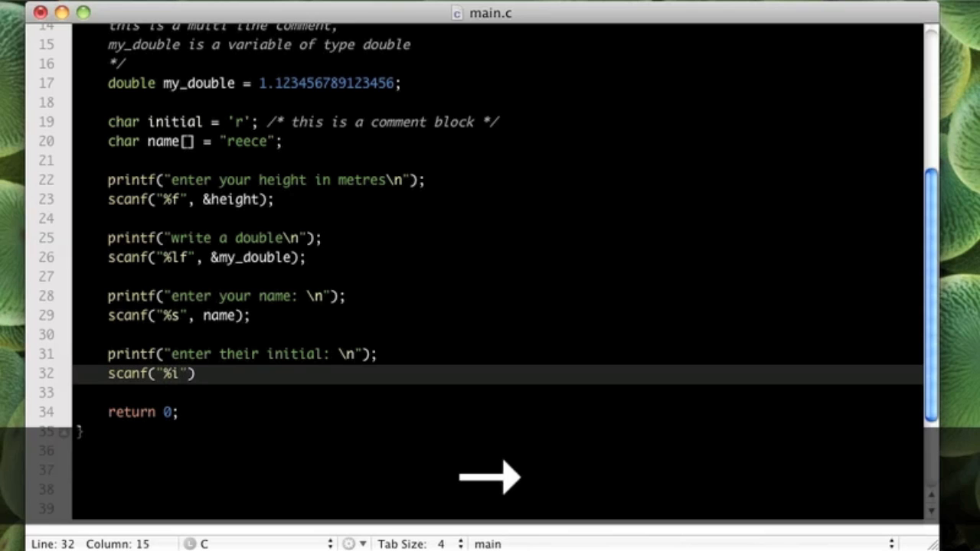
pyautogui.write(',')
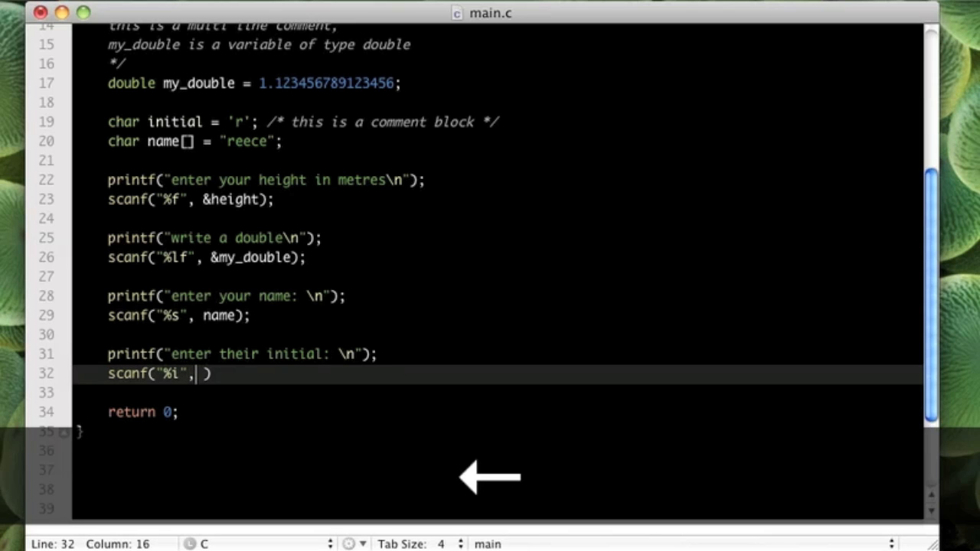
pyautogui.write('s')
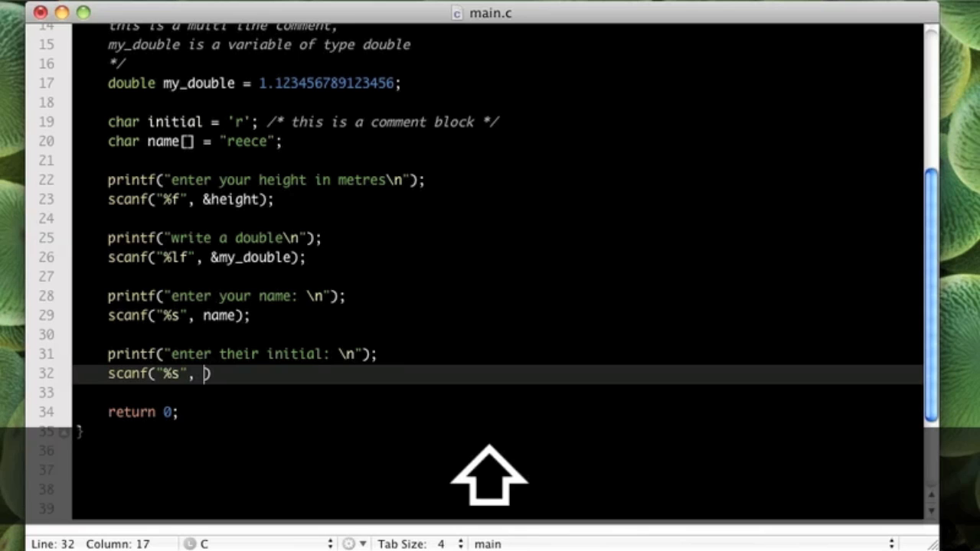
pyautogui.write('&')
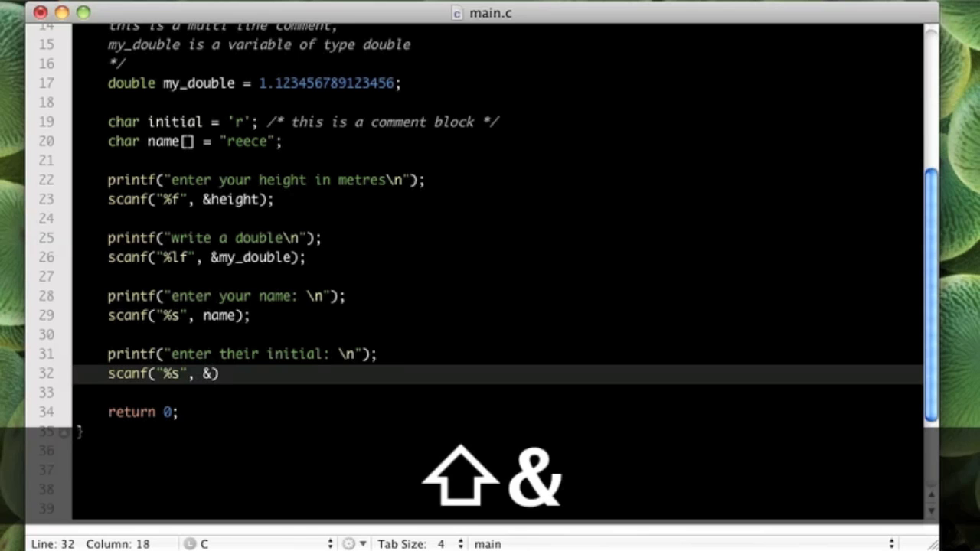
pyautogui.write('initia')
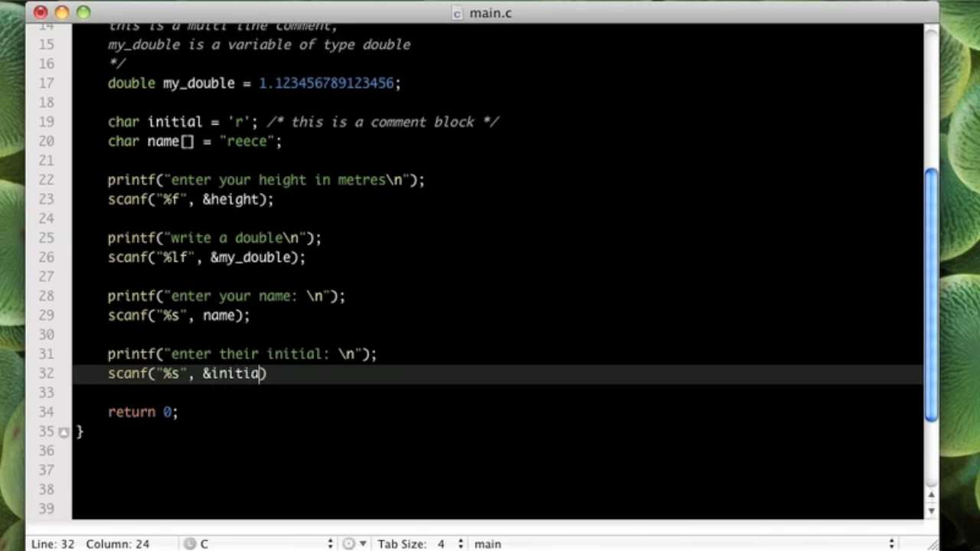
pyautogui.write('l);')
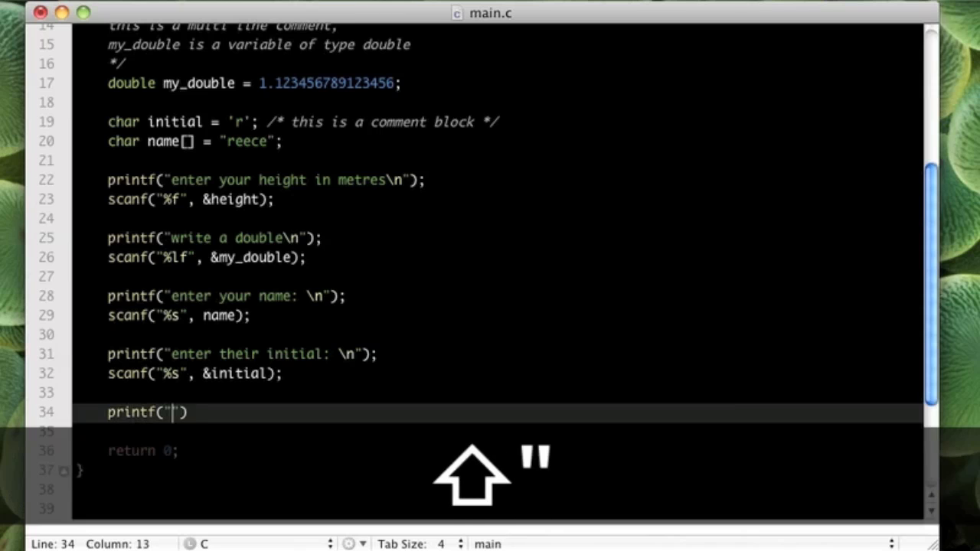
# Add printf("enter your age: \n"); and scanf("%i", &age); to read the age as an integer.
pyautogui.write('enter your age')
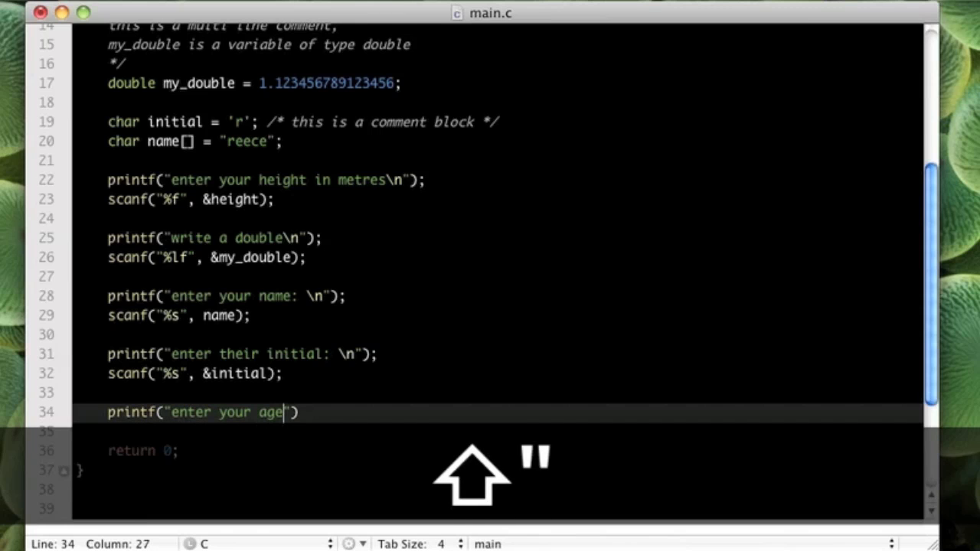
pyautogui.write(': \\n')
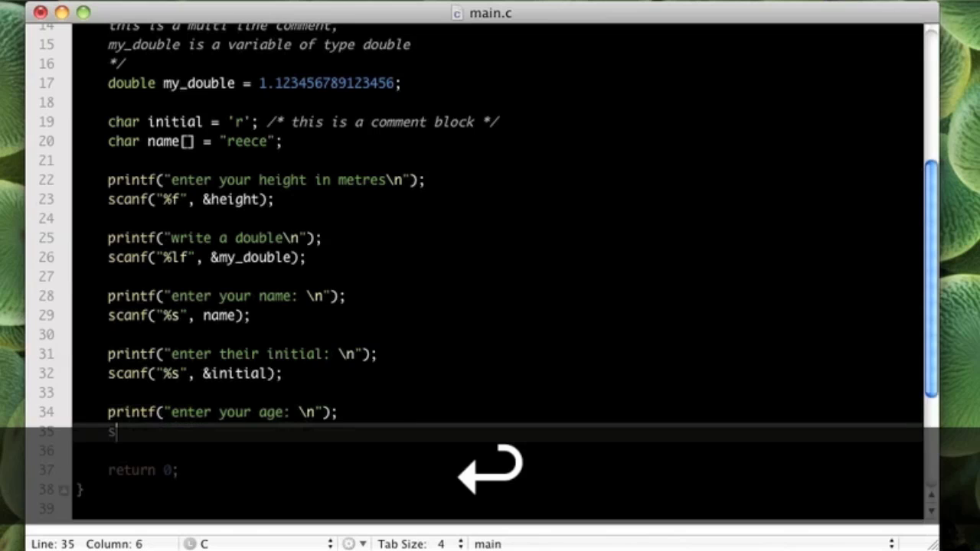
pyautogui.write('canf("")')
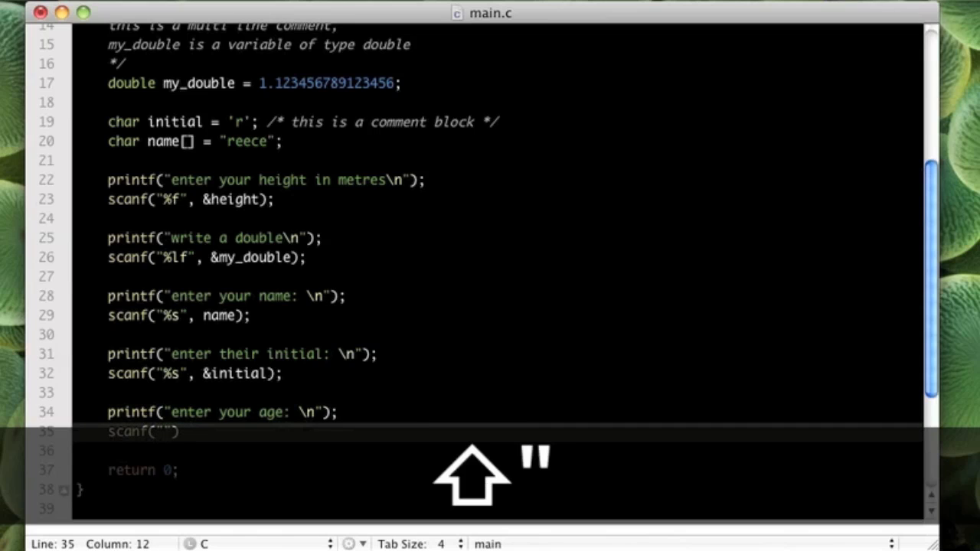
pyautogui.write('%i')
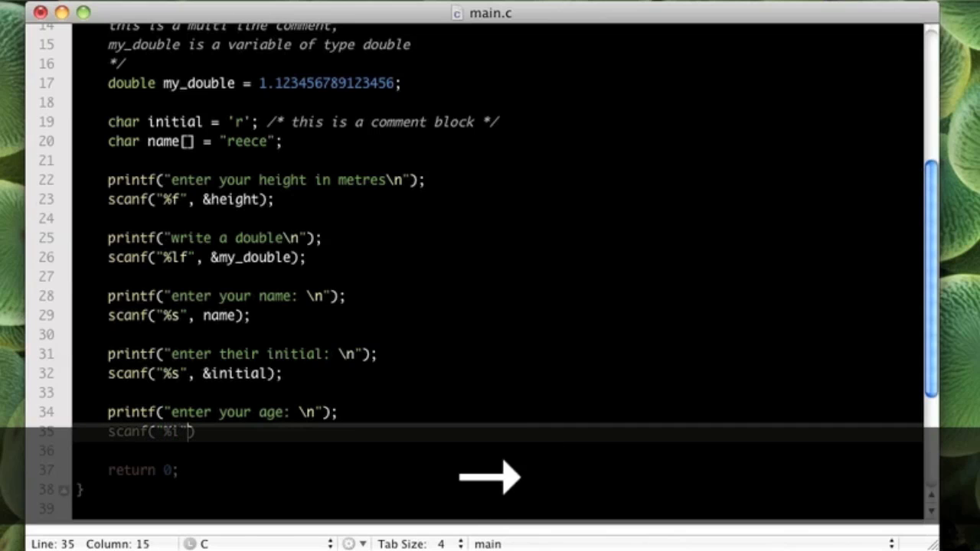
pyautogui.write('", "')
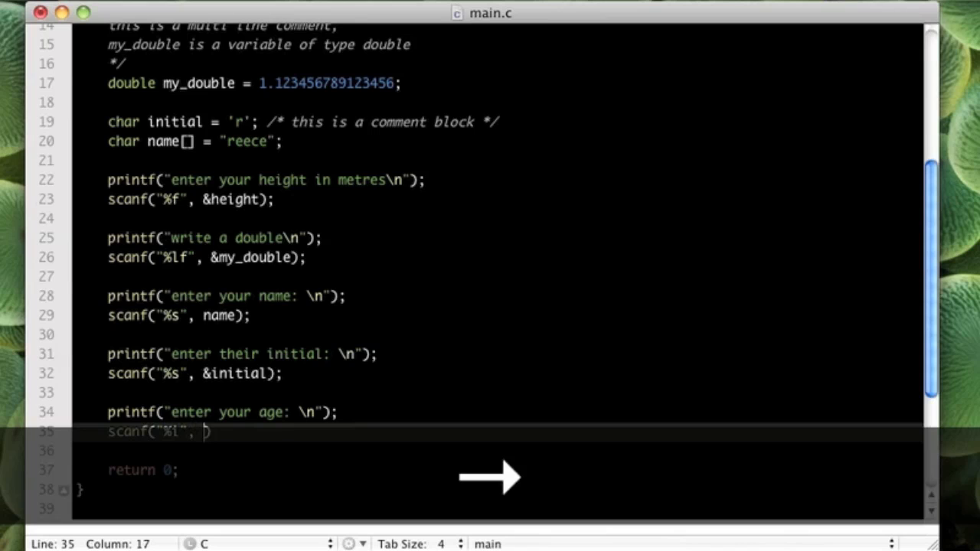
pyautogui.write('age')
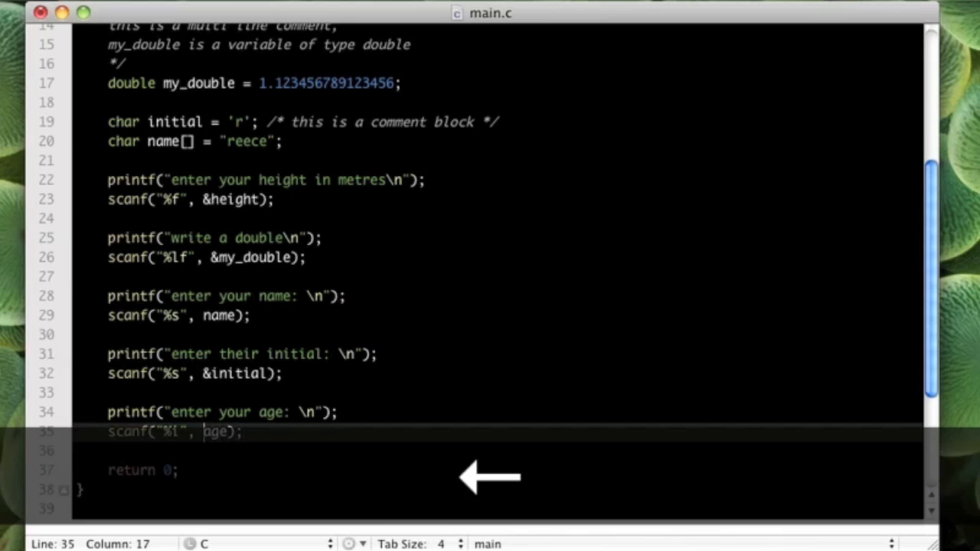
pyautogui.write('&')
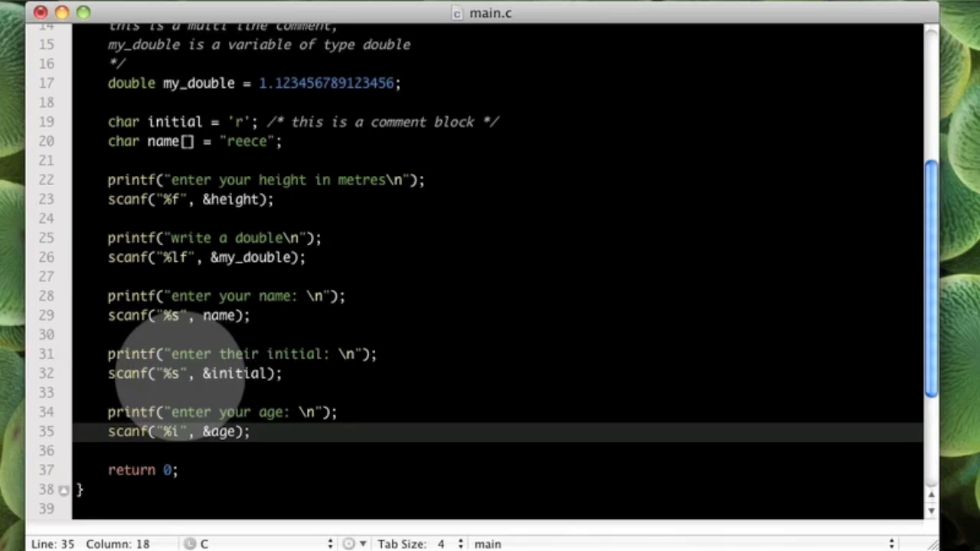
pyautogui.moveTo(214, 379)
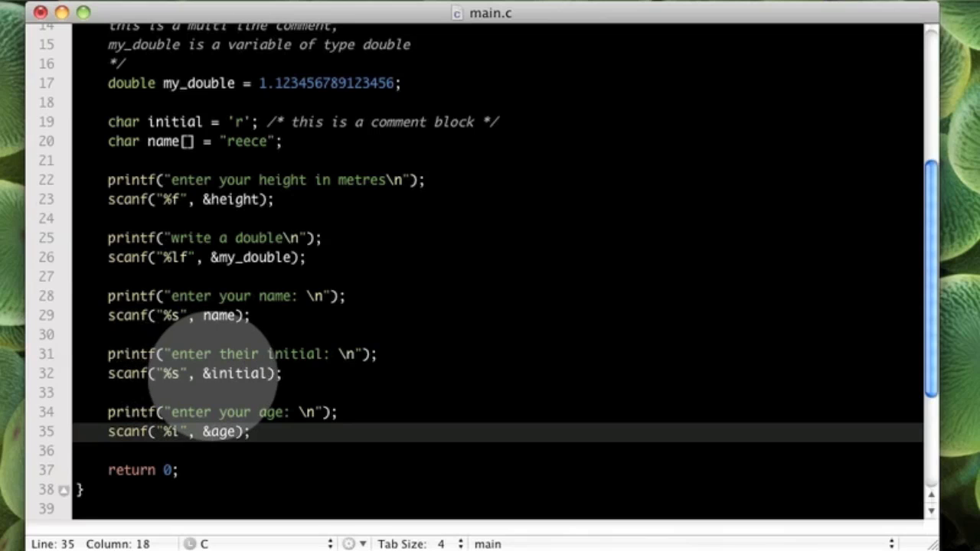
pyautogui.click(161, 373)
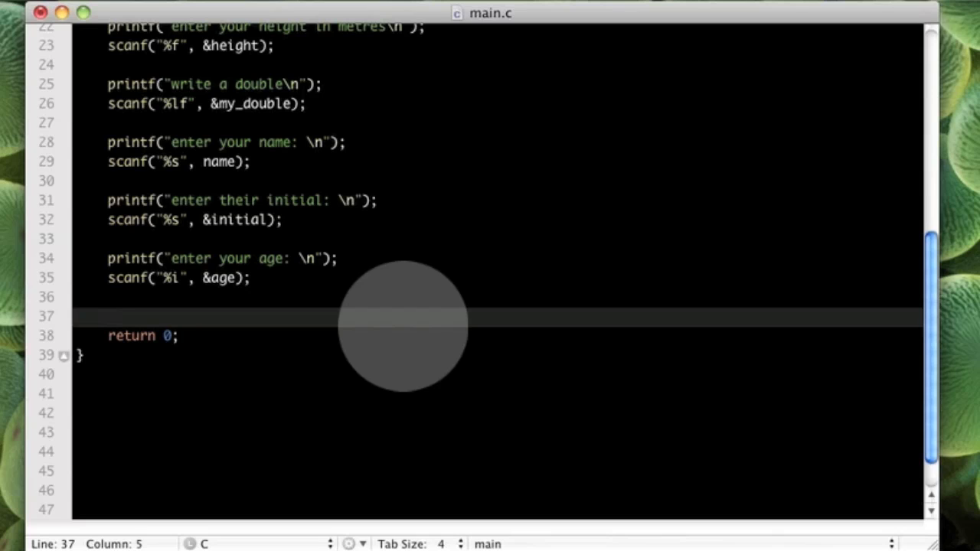
# Add printf("\nYour name is %s, and your age is %i, and you are %f metres tall.\n");.
pyautogui.write('printf()')
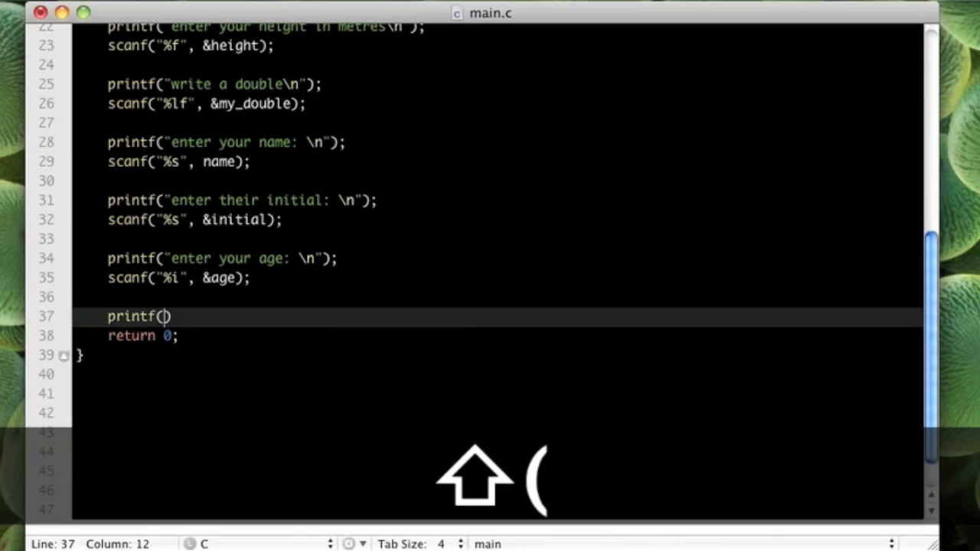
pyautogui.write('"')
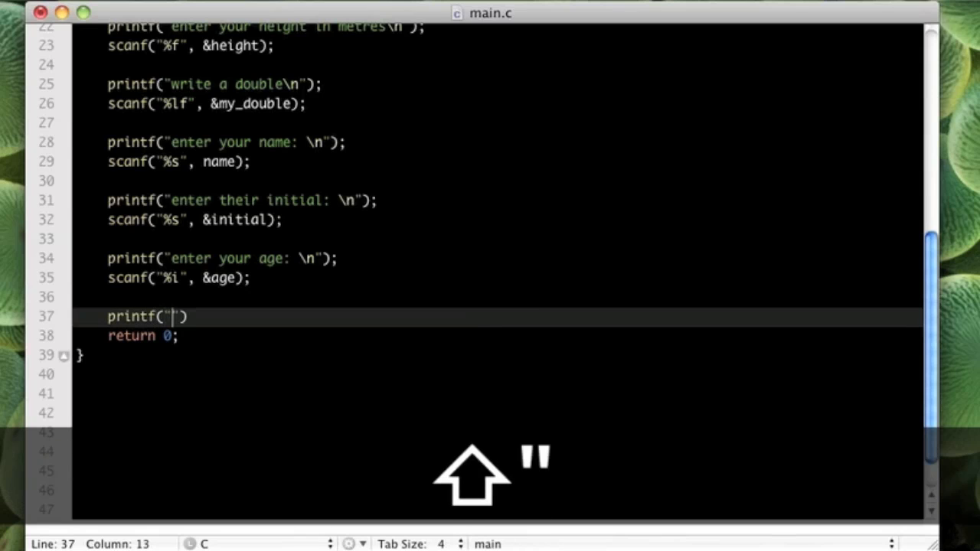
pyautogui.write('\\n')
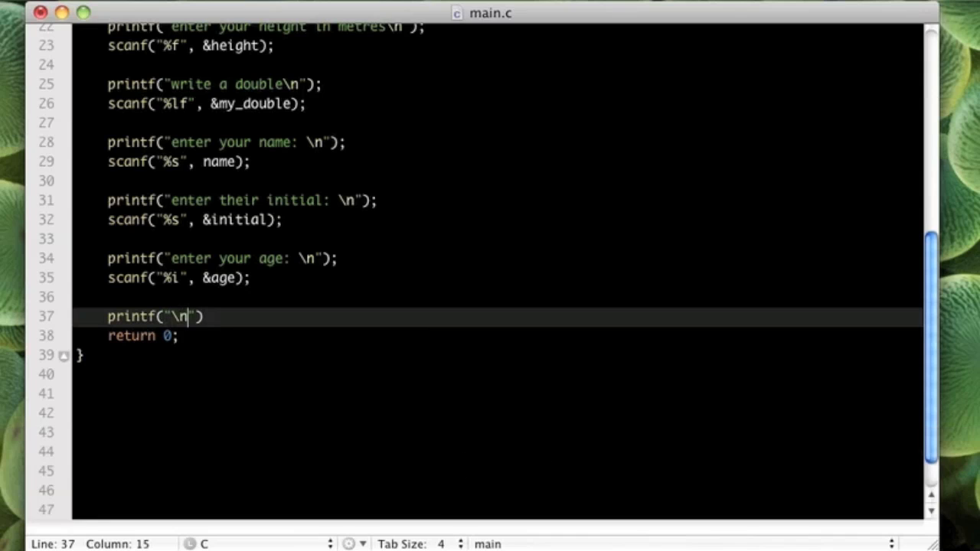
pyautogui.write('Your name i')
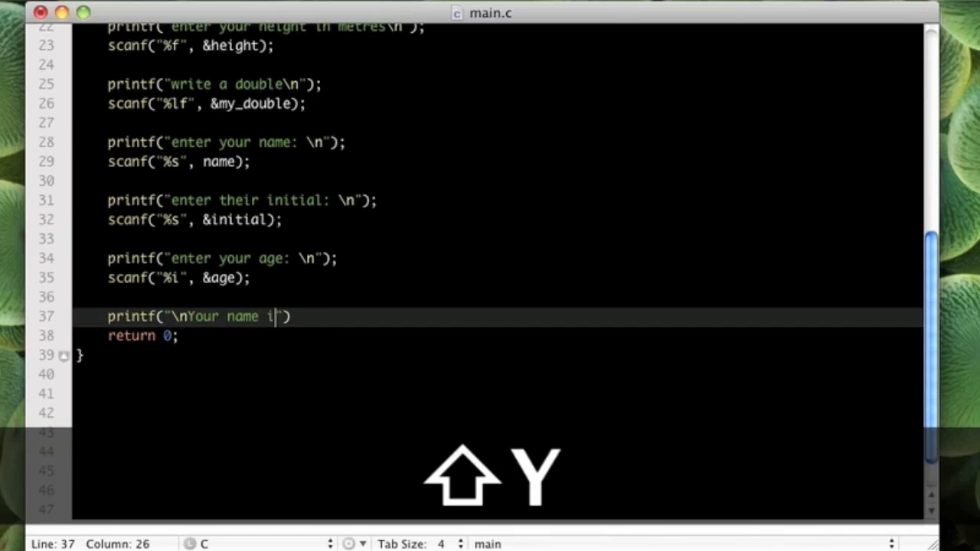
pyautogui.write('s %s, and your')
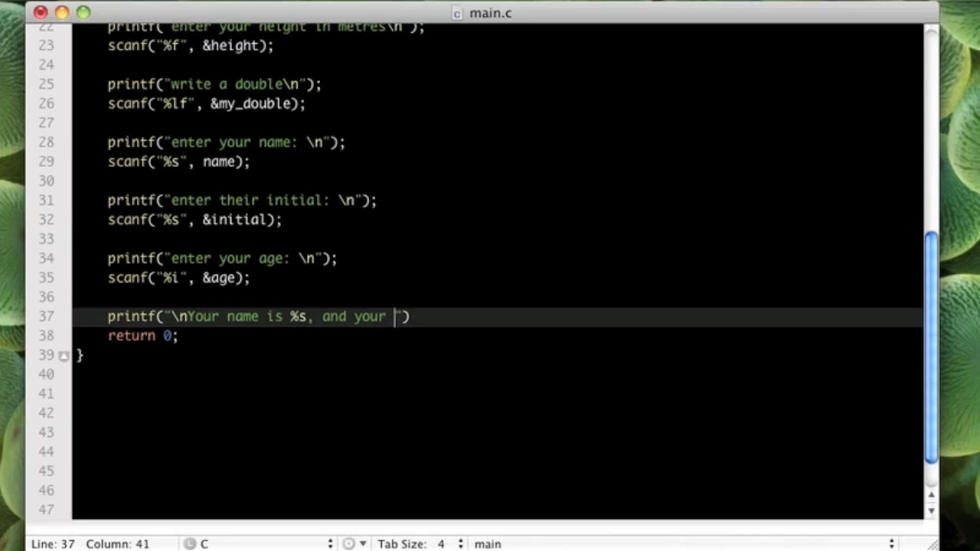
pyautogui.write('age is')
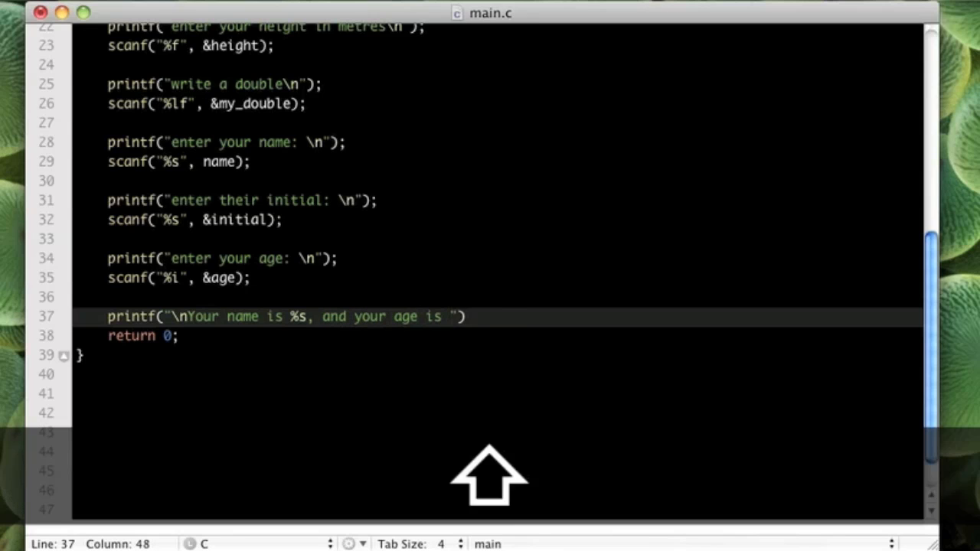
pyautogui.write('%i')
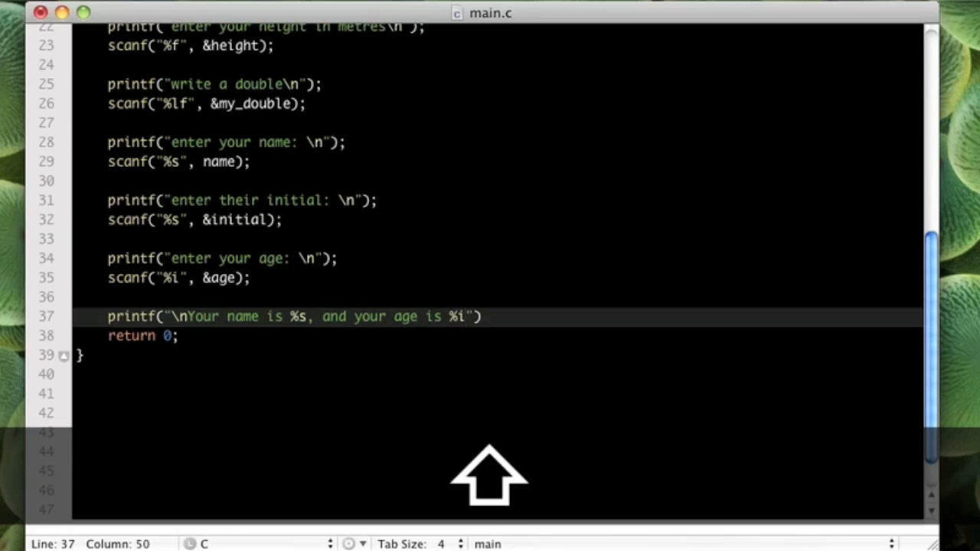
pyautogui.write(', and yo')
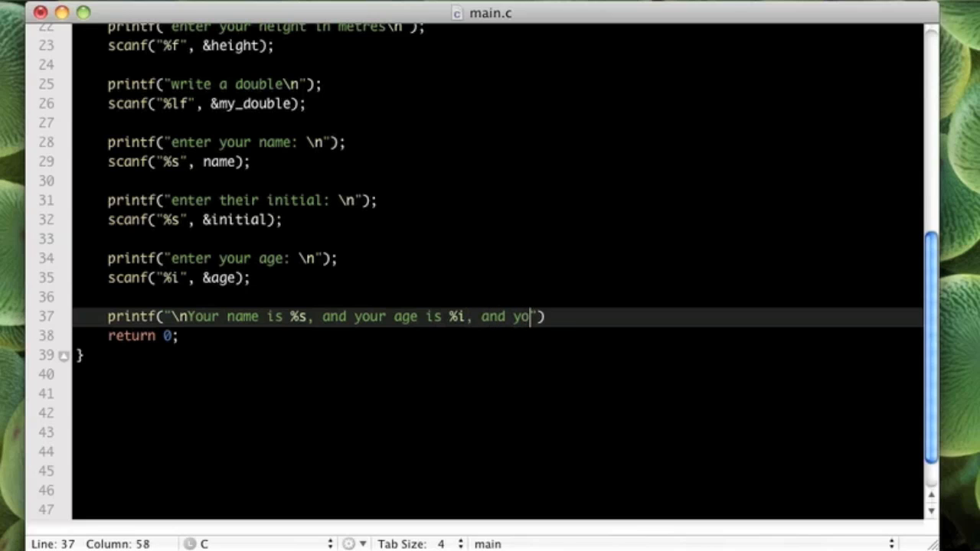
pyautogui.write('u are')
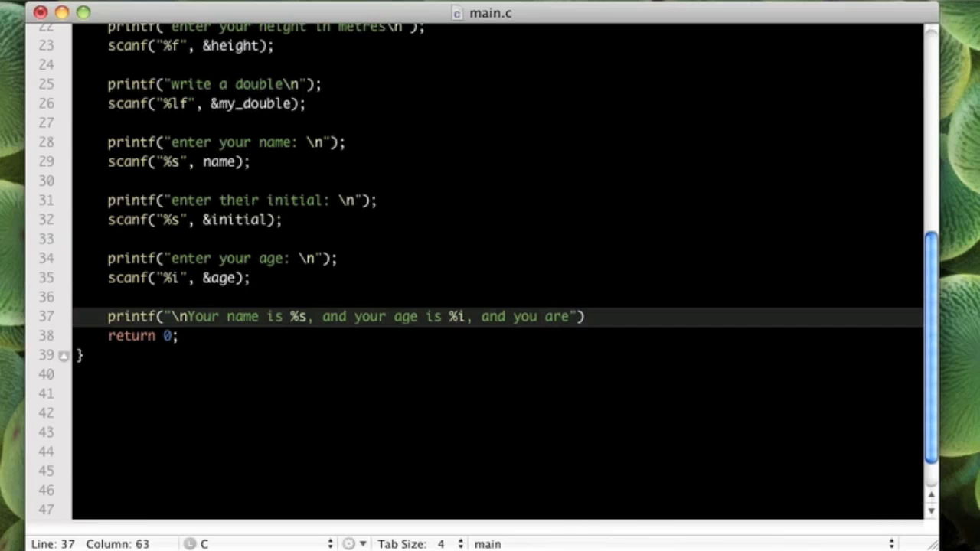
pyautogui.write('%')
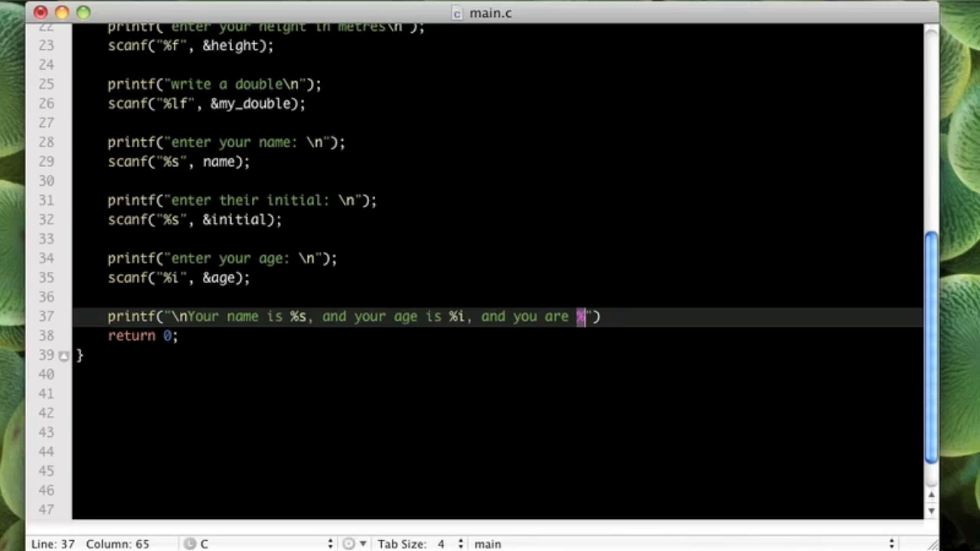
pyautogui.write('f metres ta')
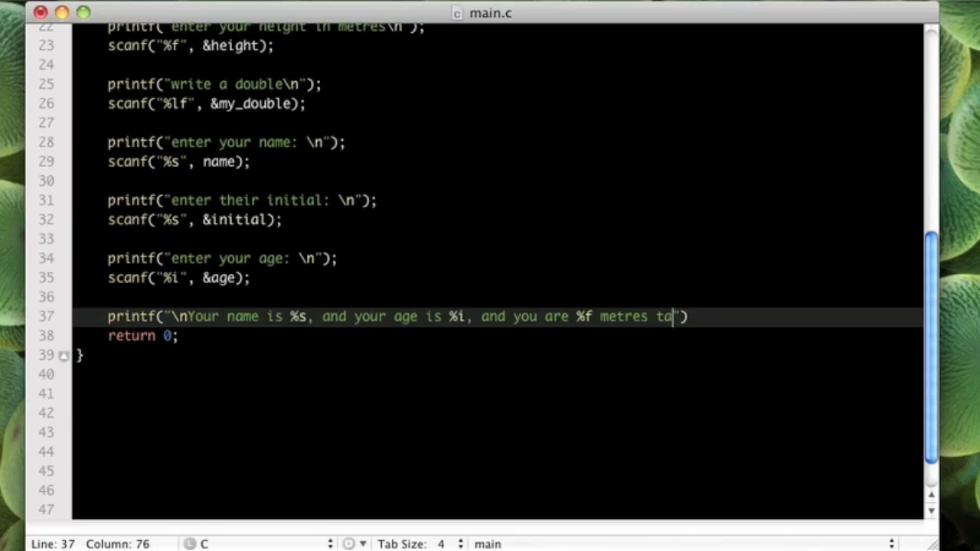
pyautogui.write('ll.\\n')
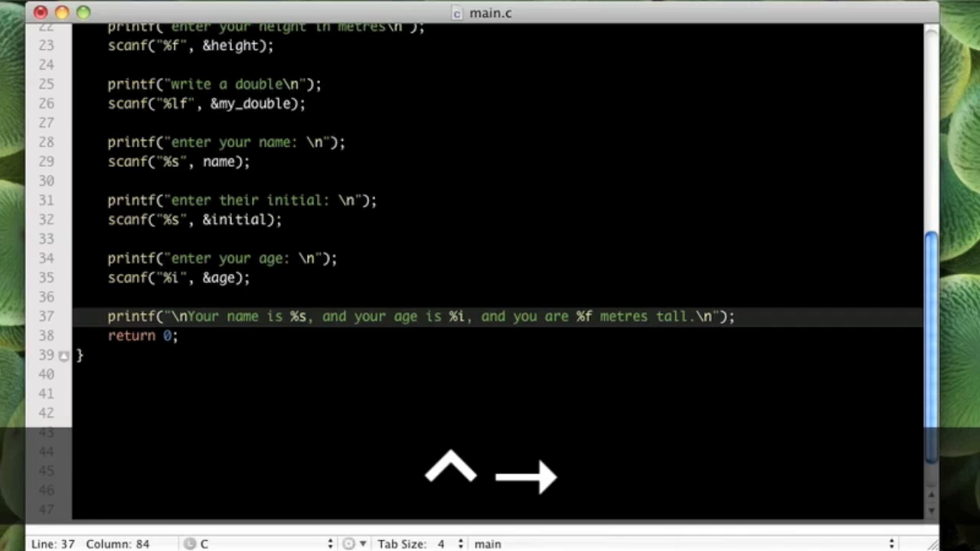
pyautogui.press('Return')
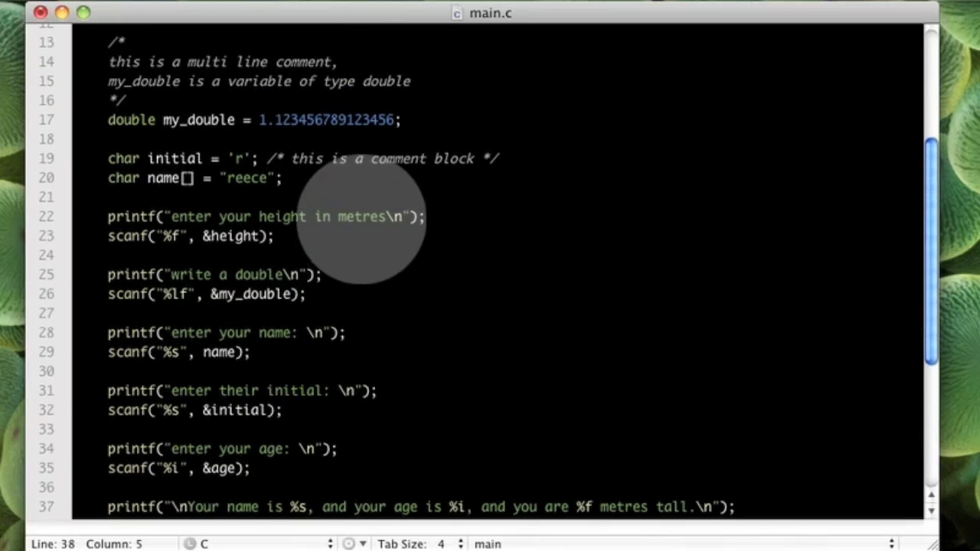
pyautogui.scroll(3)
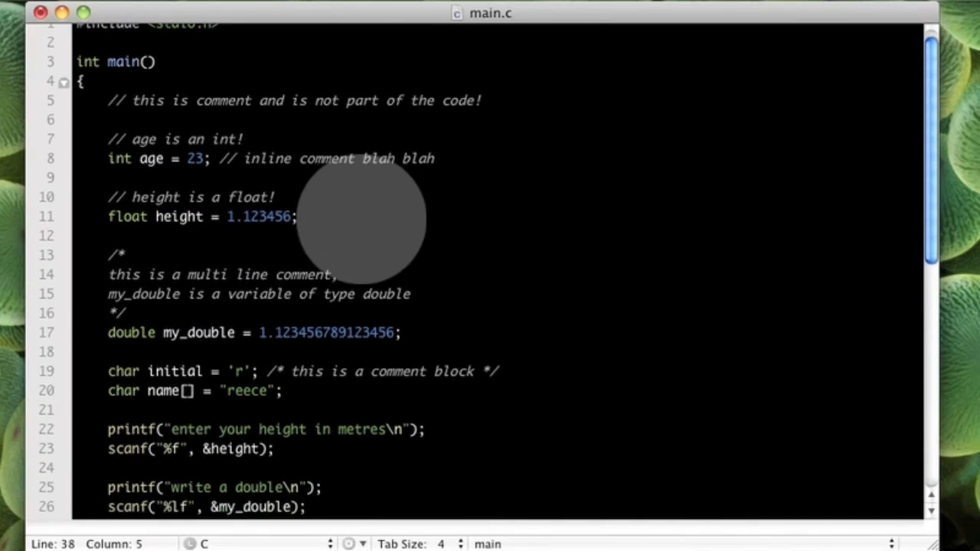
pyautogui.scroll(-3)
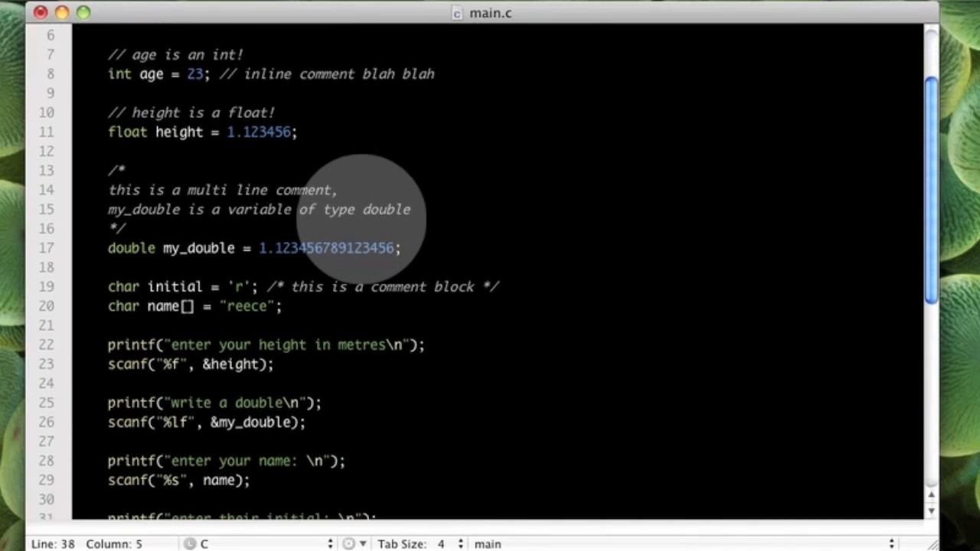
pyautogui.scroll(-3)
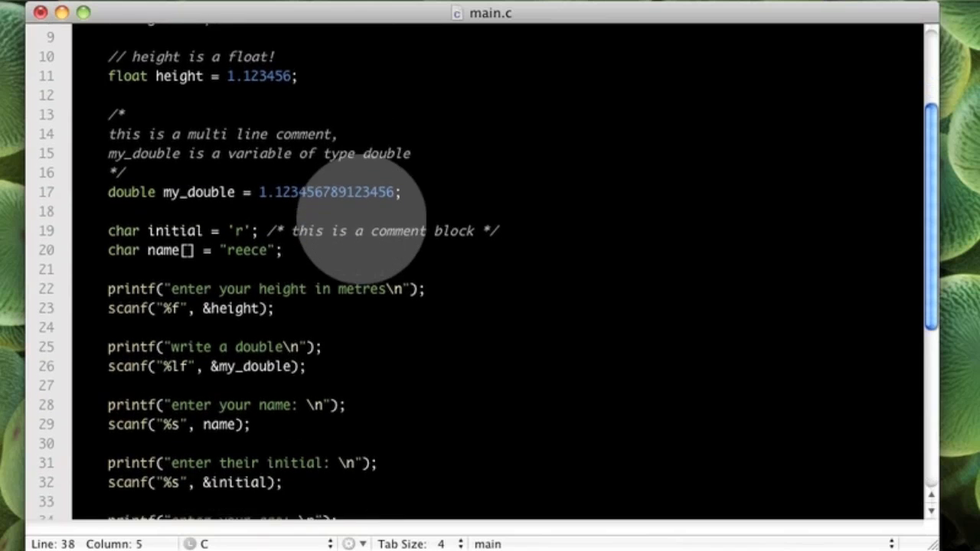
pyautogui.scroll(-3)
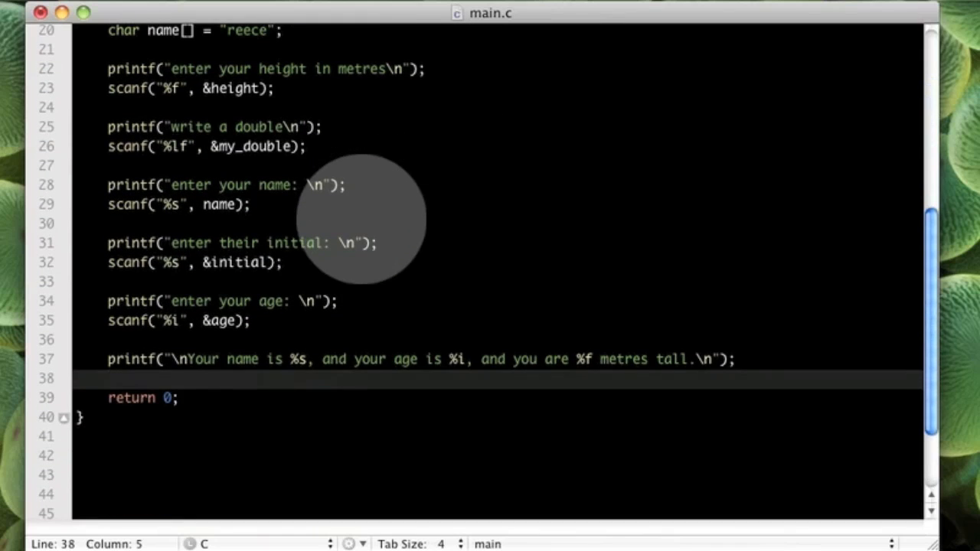
pyautogui.write('print')
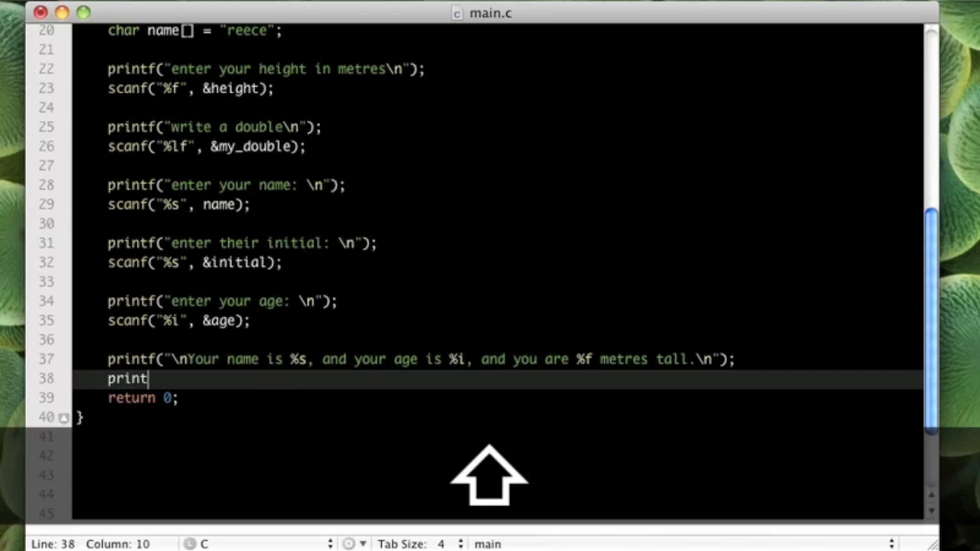
# Add printf("Your initial is %c, and you typed a double %f", ) with arguments left empty.
pyautogui.write('f("")')
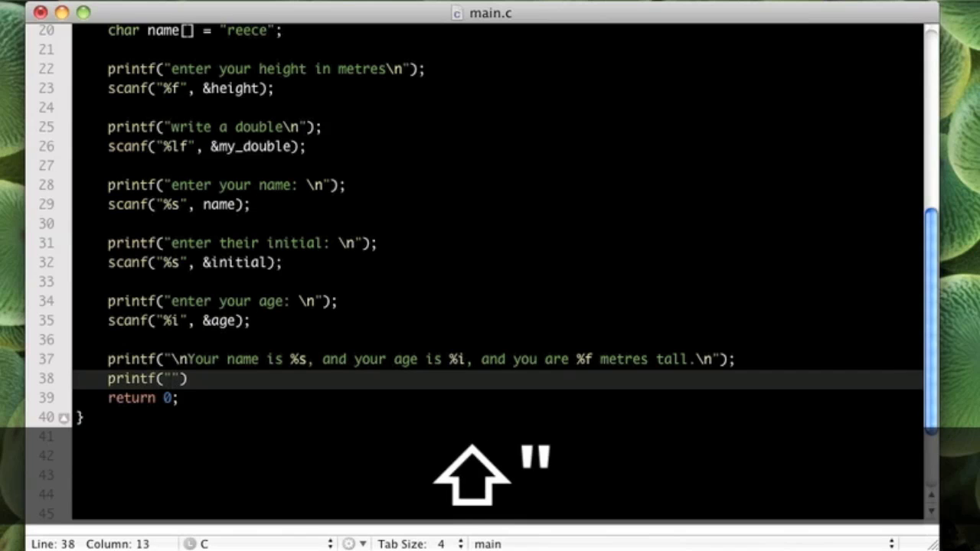
pyautogui.write('Your initial is')
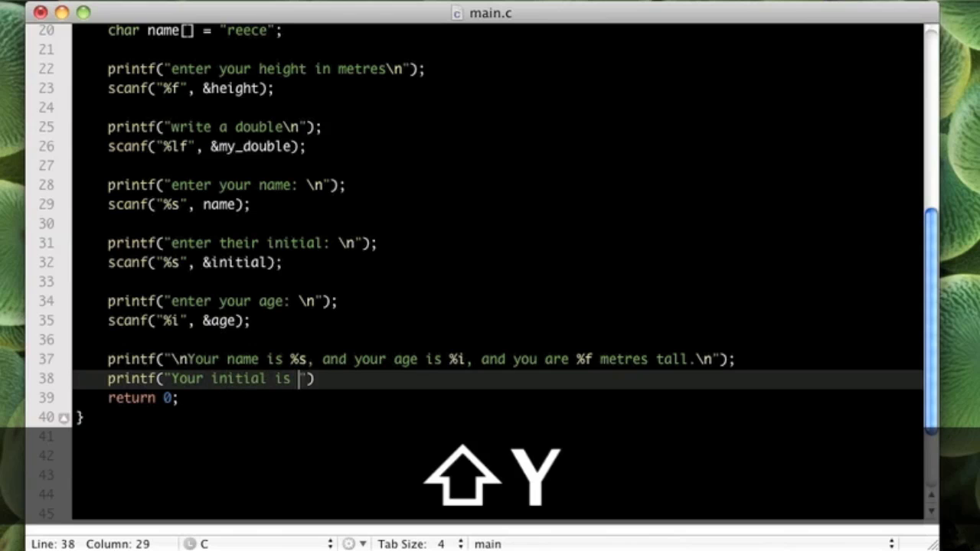
pyautogui.write('%c')
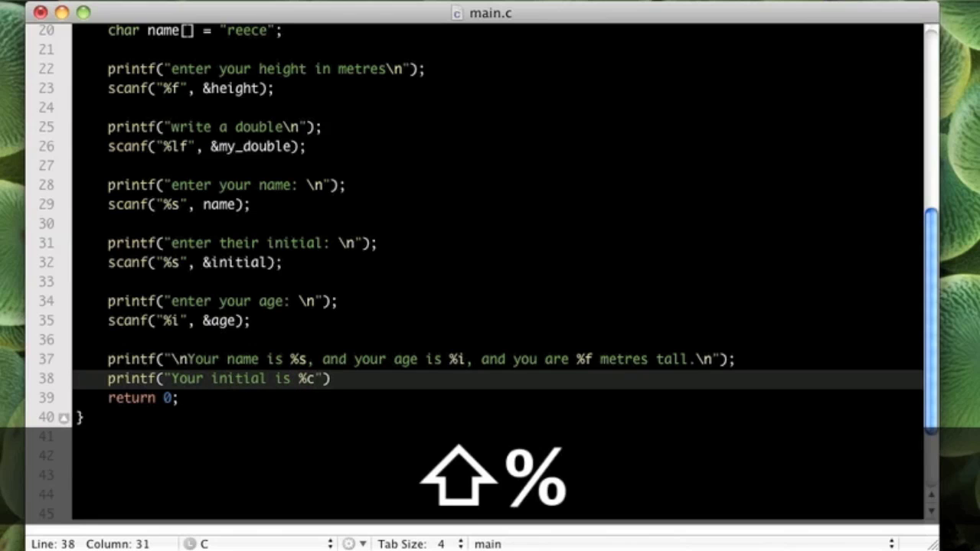
pyautogui.write(', and you typed a')
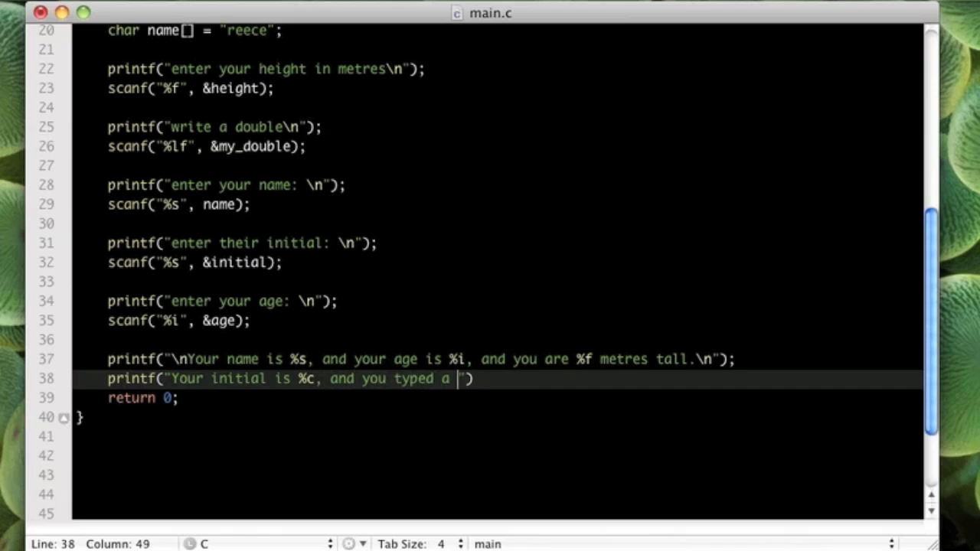
pyautogui.write('double')
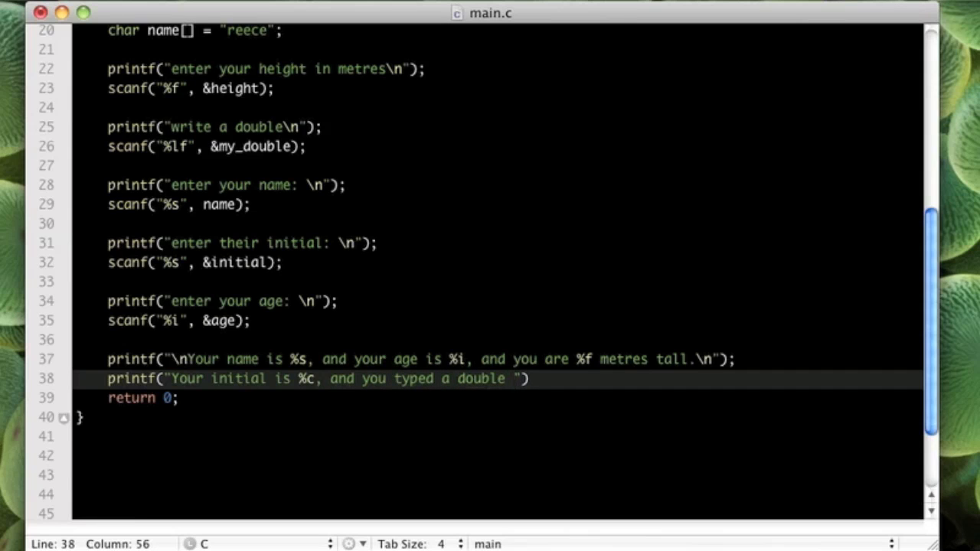
pyautogui.write('%f')
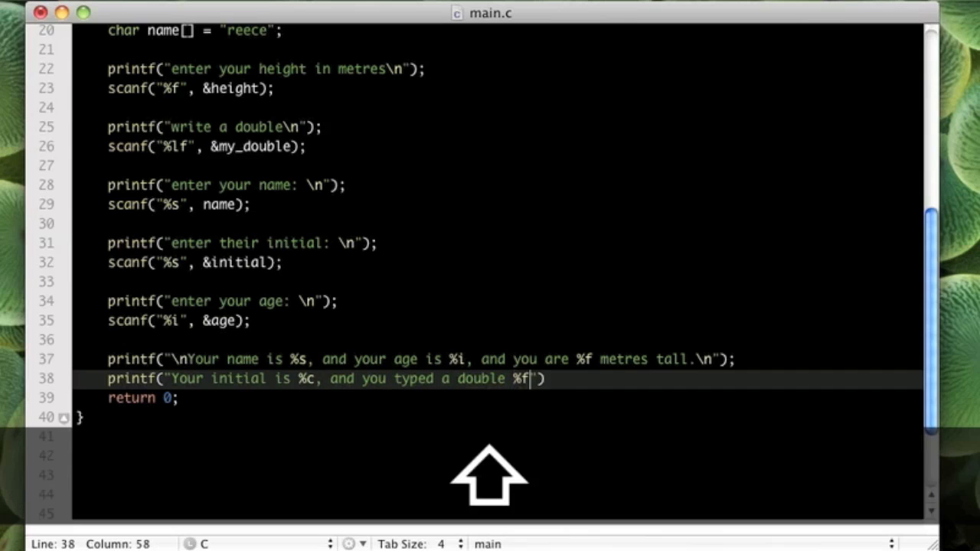
pyautogui.write(', )')
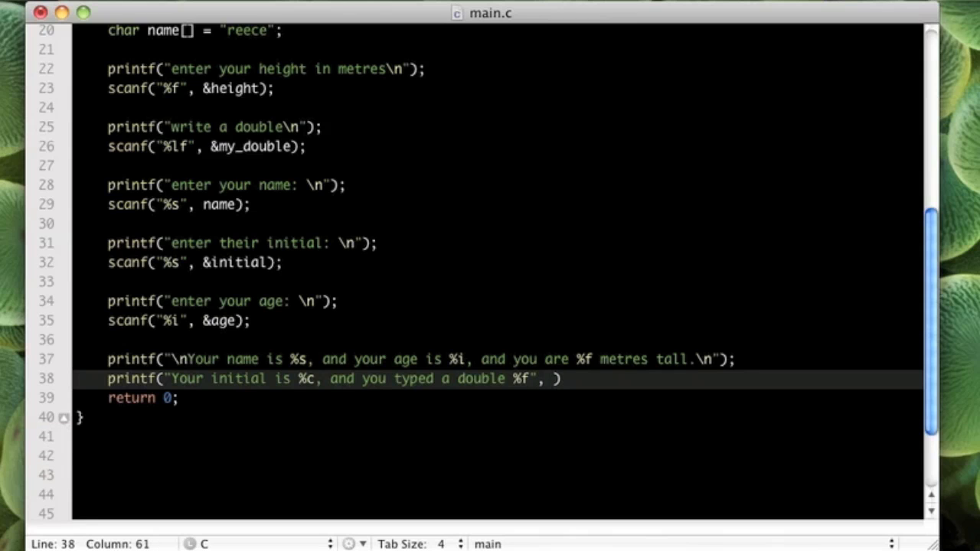
pyautogui.scroll(3)
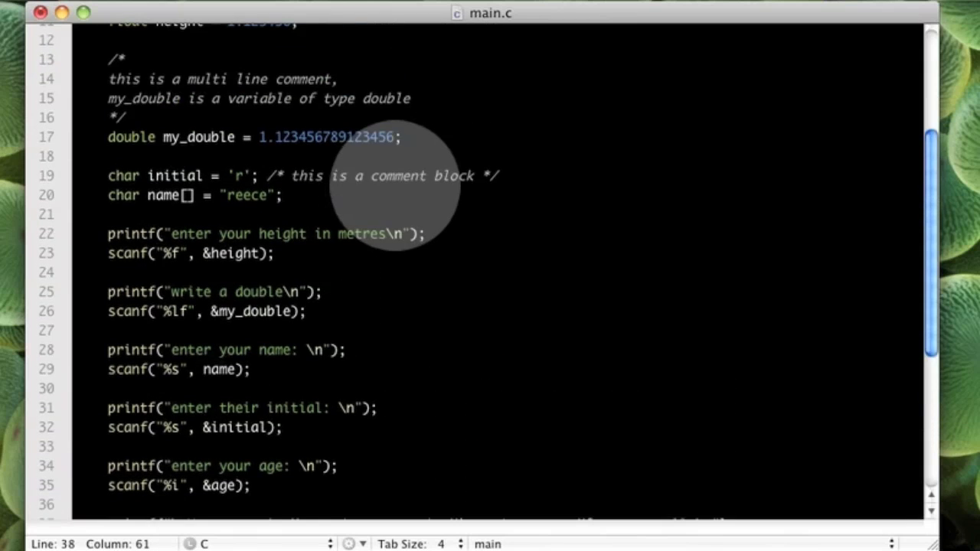
# Pass name, age, height as arguments to the first summary printf.
pyautogui.scroll(-3)
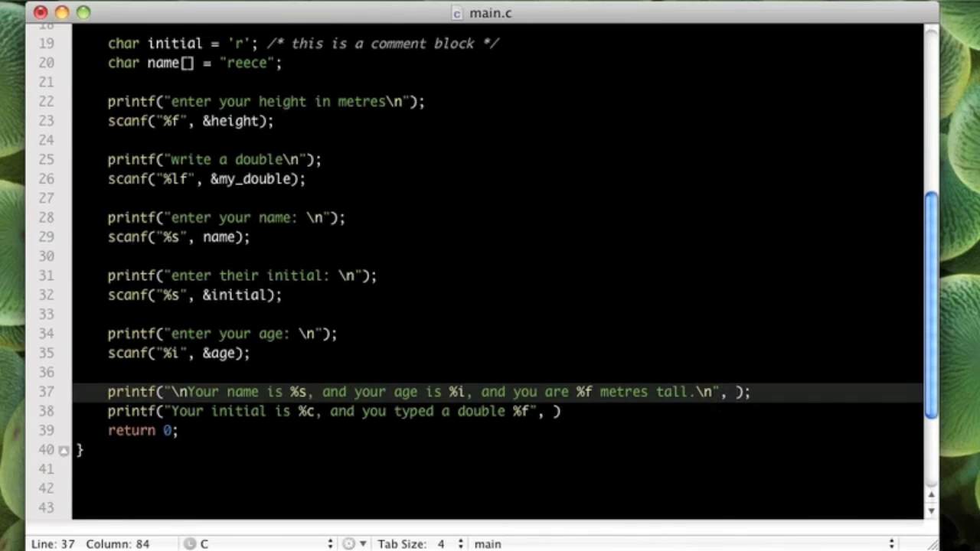
pyautogui.write('name,')
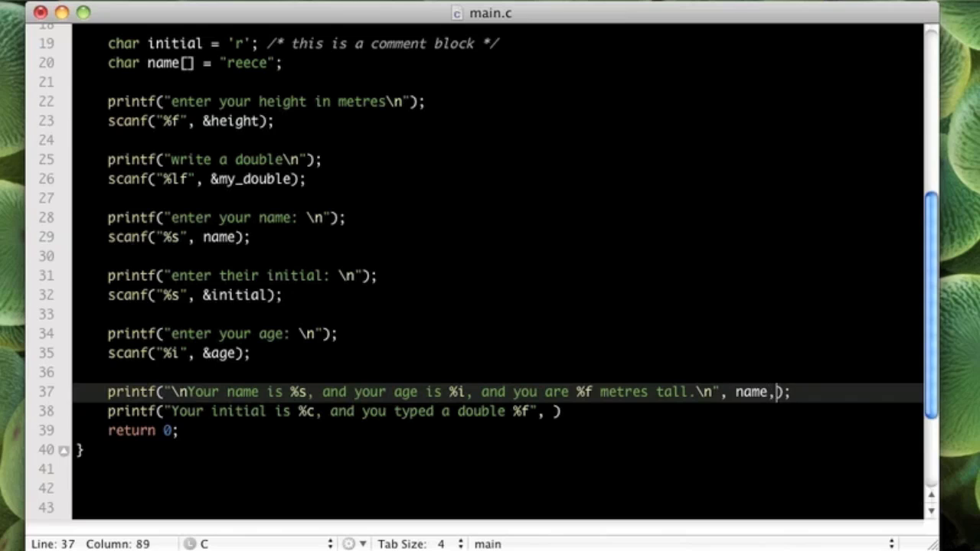
pyautogui.write('age')
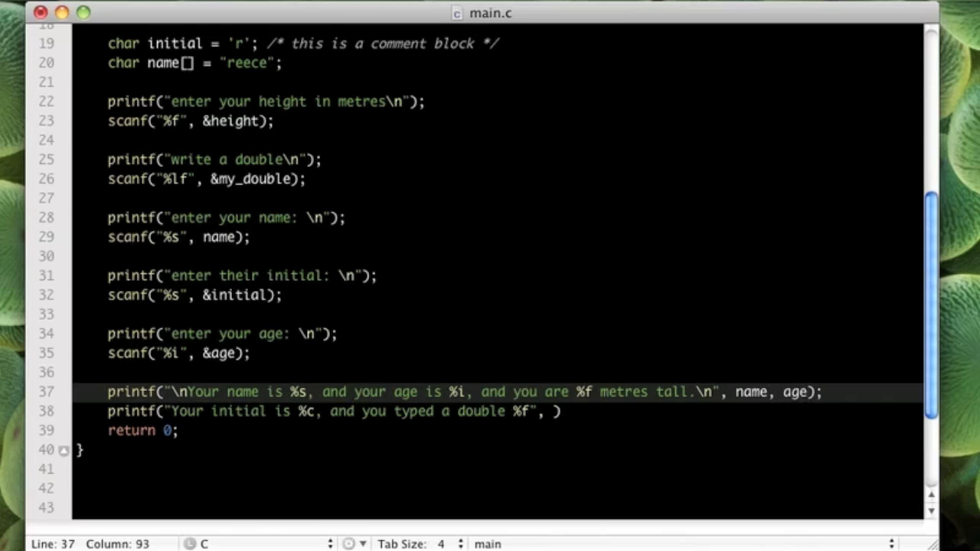
pyautogui.write(', h')
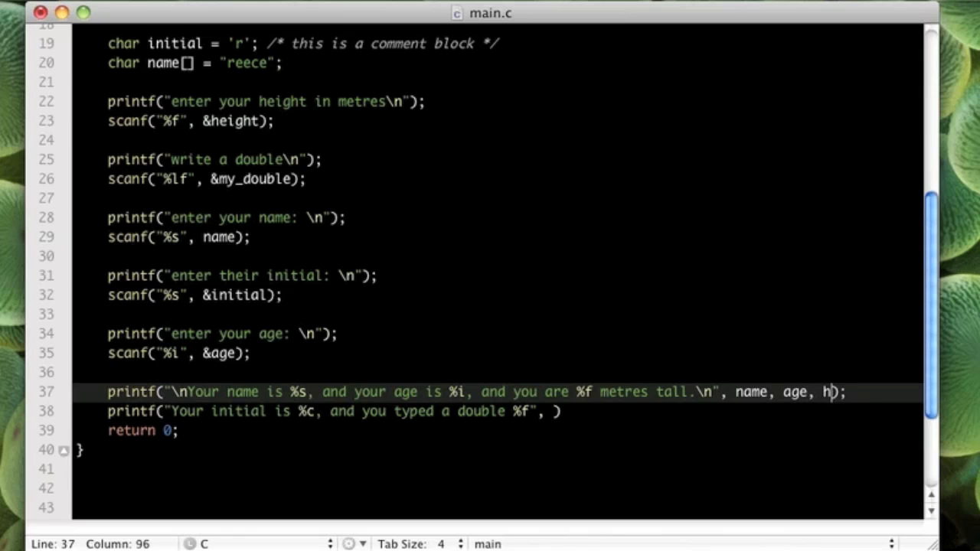
pyautogui.write('eight')
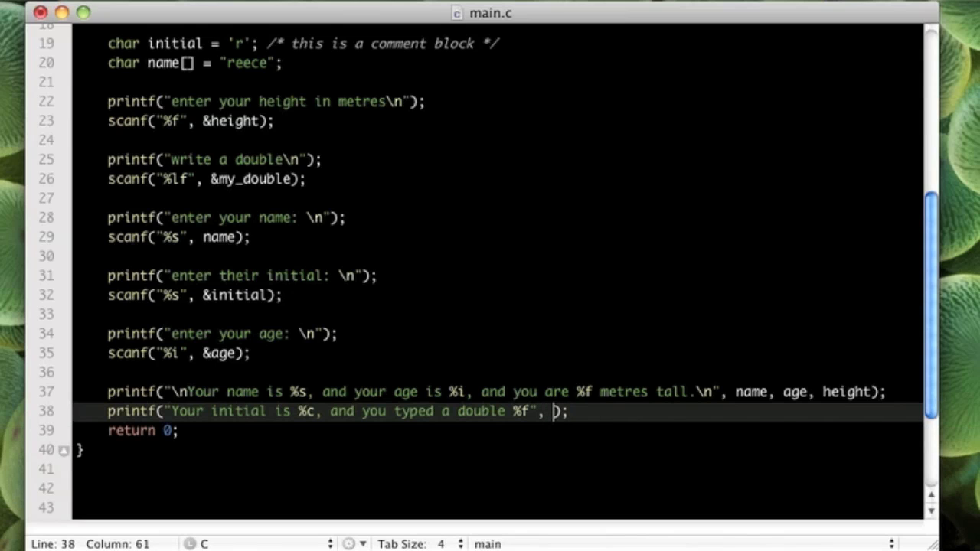
# Pass initial, my_double to the second summary printf and save main.c.
pyautogui.write('initial, my')
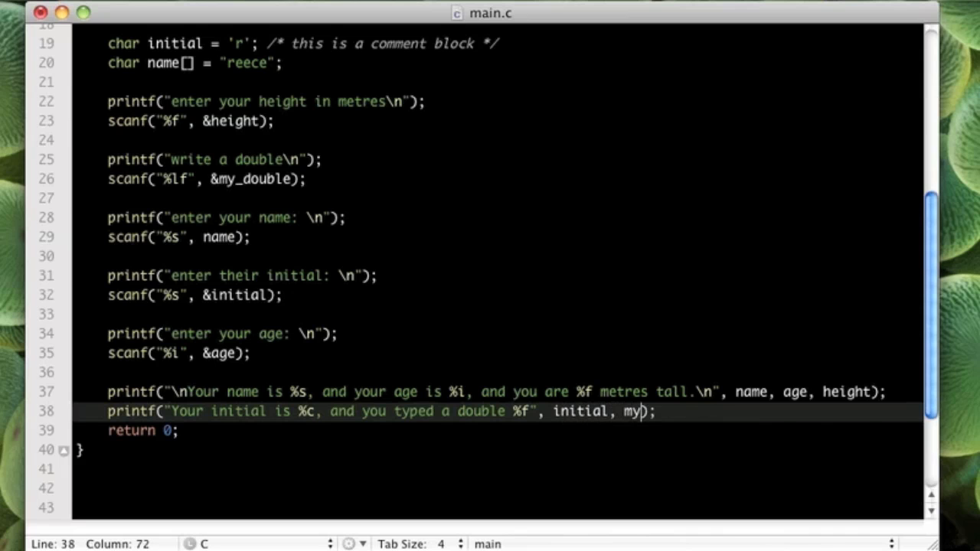
pyautogui.write('_double')
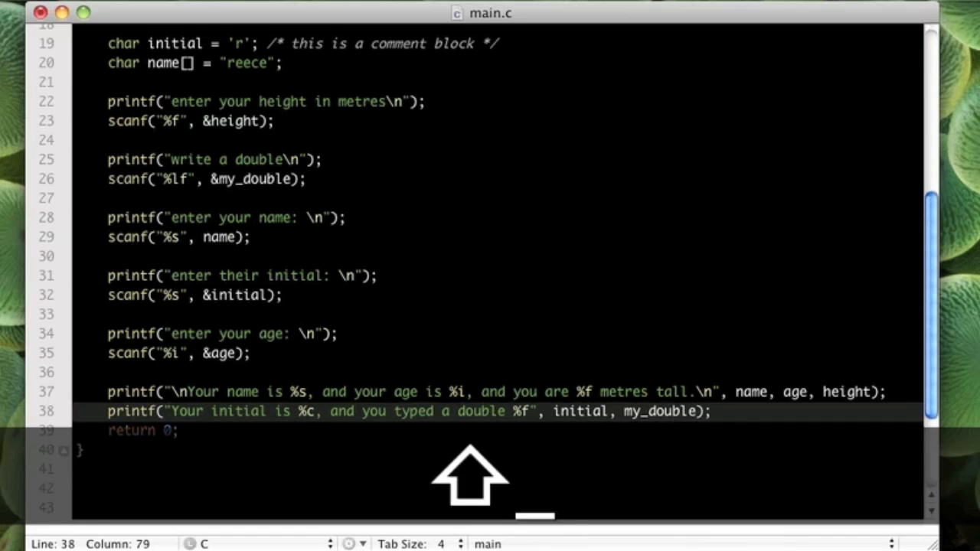
pyautogui.press('cmd+s')
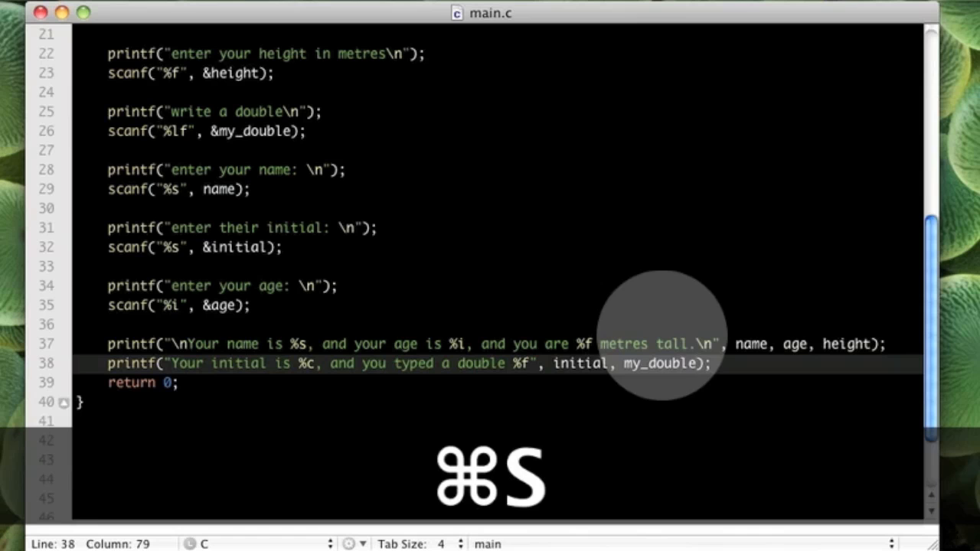
# In Terminal, compile with gcc -o test main.c.
pyautogui.press('Cmd+Tab')
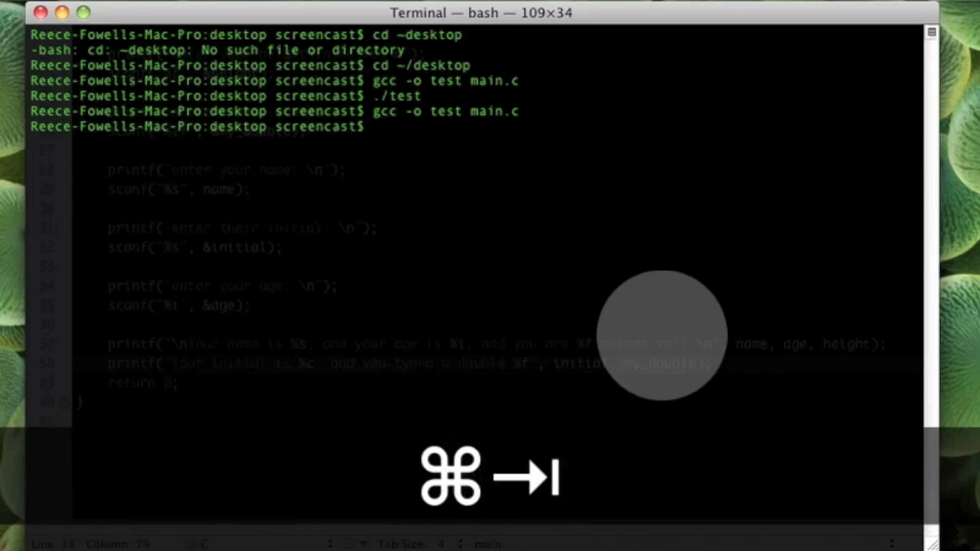
pyautogui.write('gcc -o test main.c')
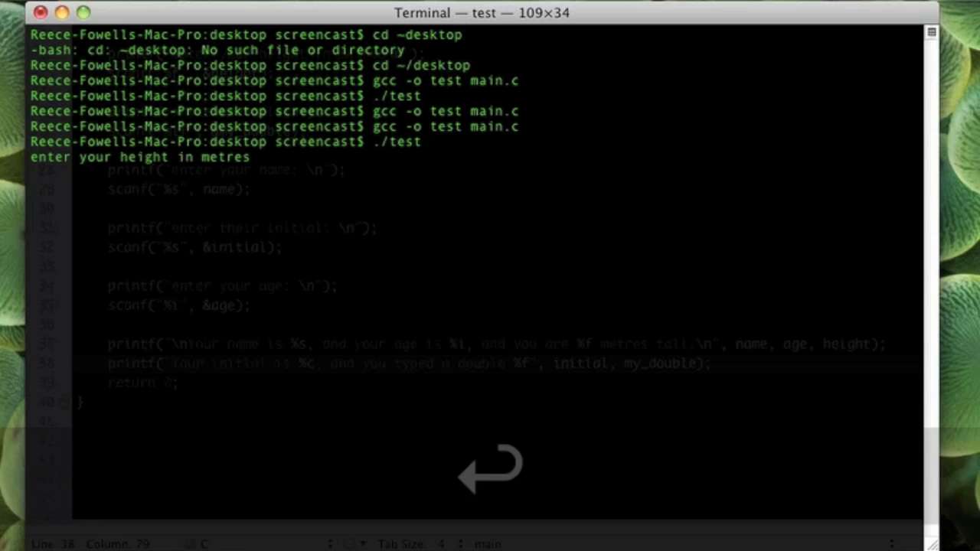
# Run ./test answering height 1.8, double 321.4325345677, name Ree and age 23 to get the summary.
pyautogui.write('1.8')
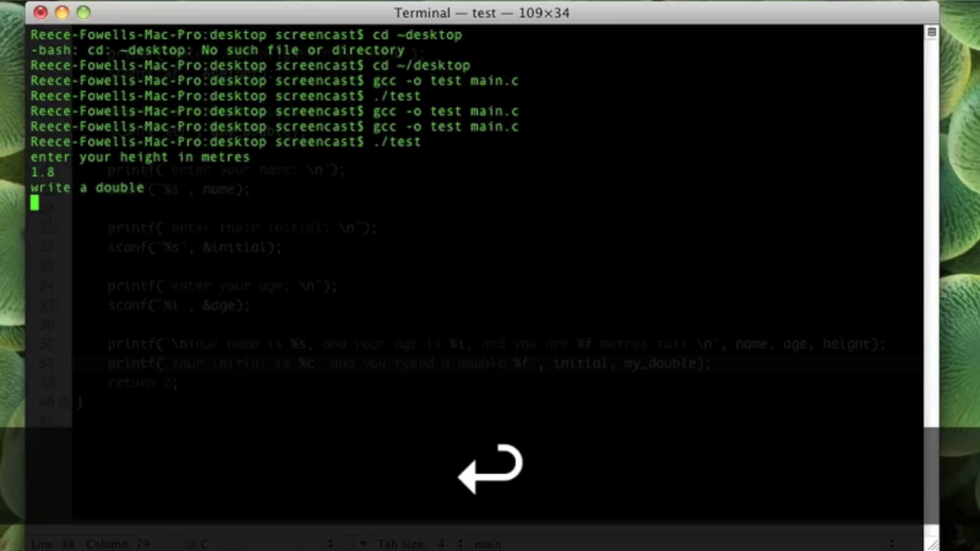
pyautogui.write('321.')
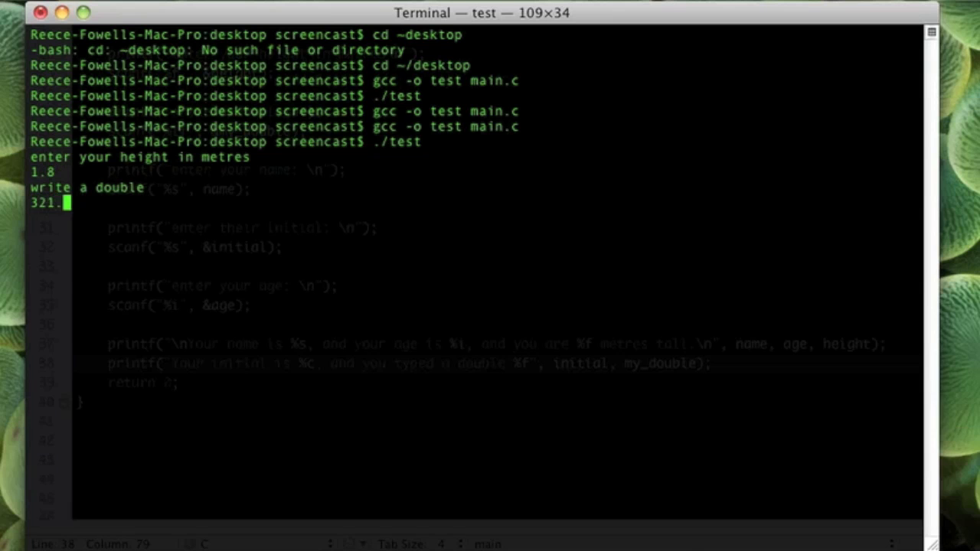
pyautogui.write('43253456778')
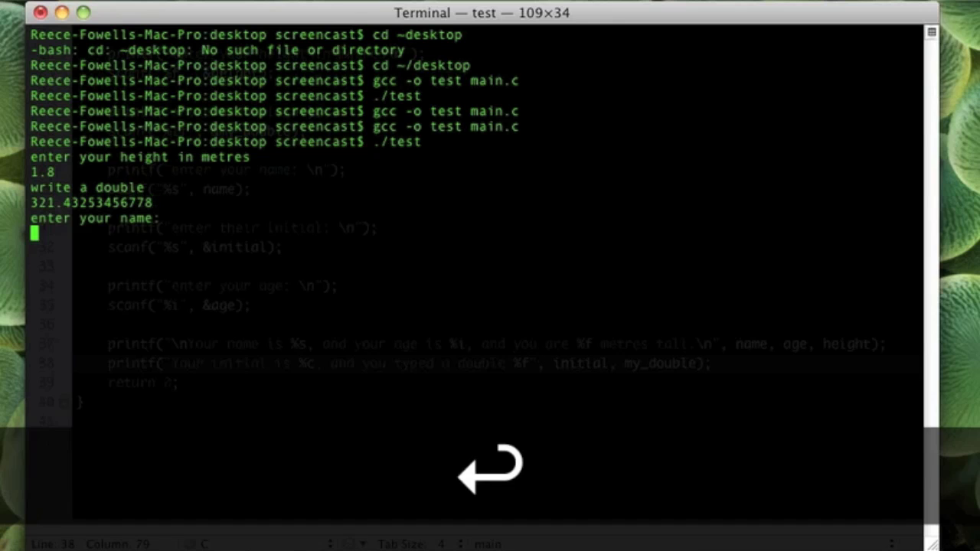
pyautogui.write('Reece')
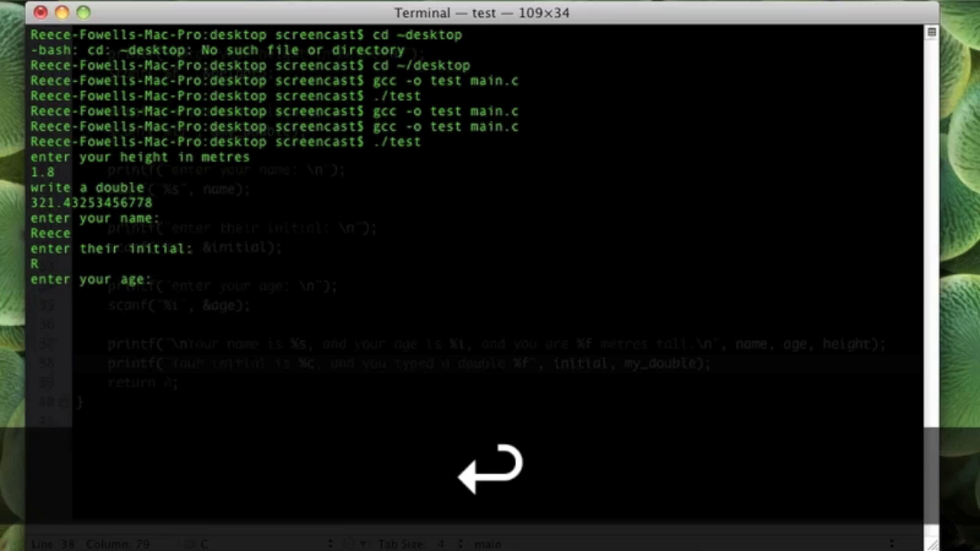
pyautogui.write('23')
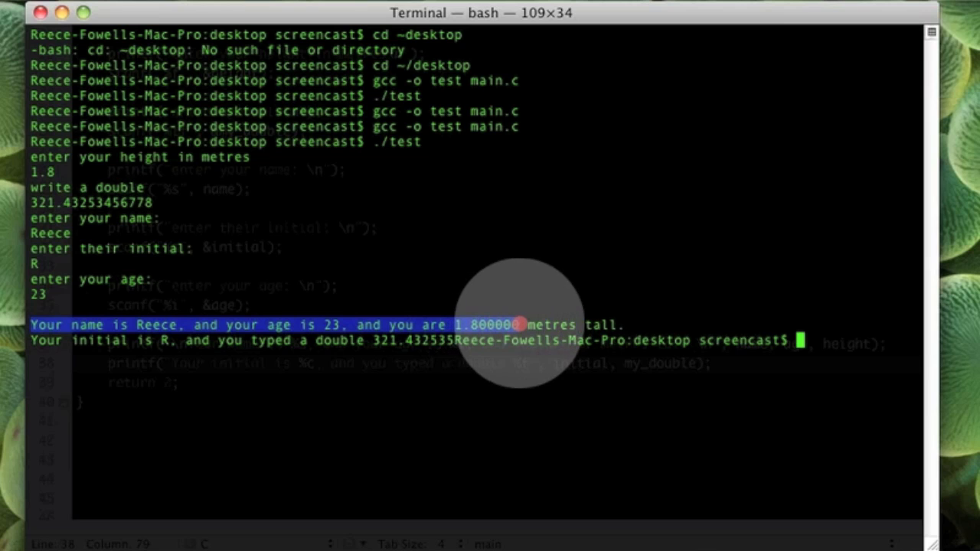
pyautogui.moveTo(568, 323)
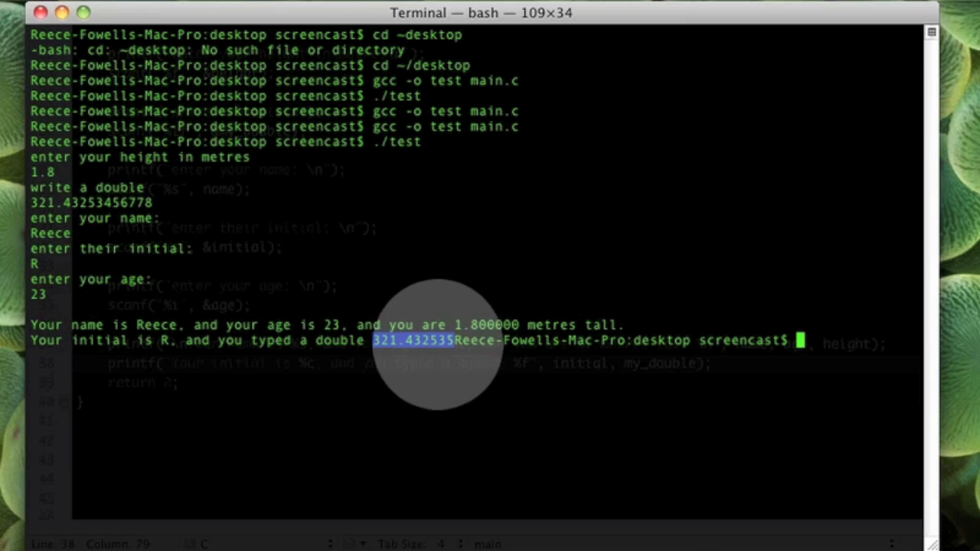
pyautogui.moveTo(497, 333)
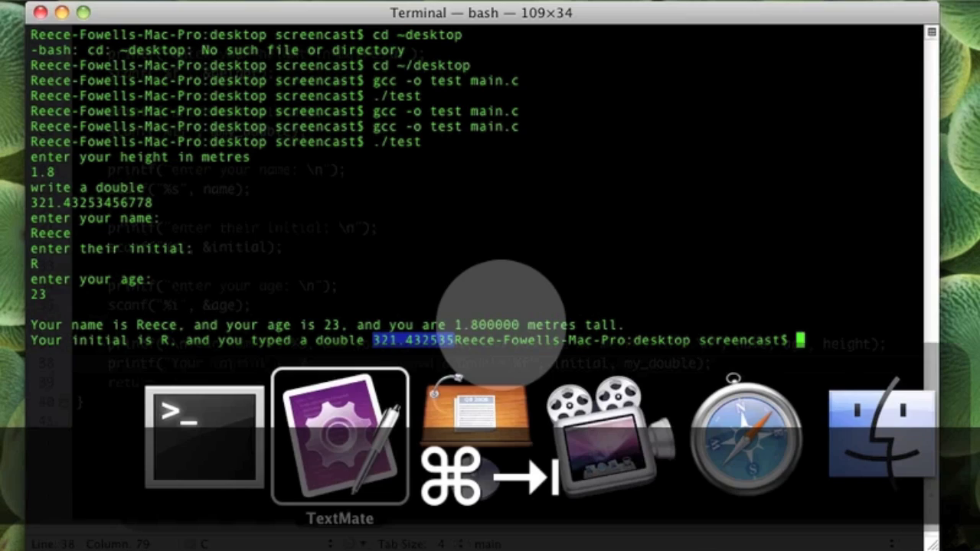
# Change the double's format on line 38 from %f to %.15f and save main.c.
pyautogui.click(337, 437)
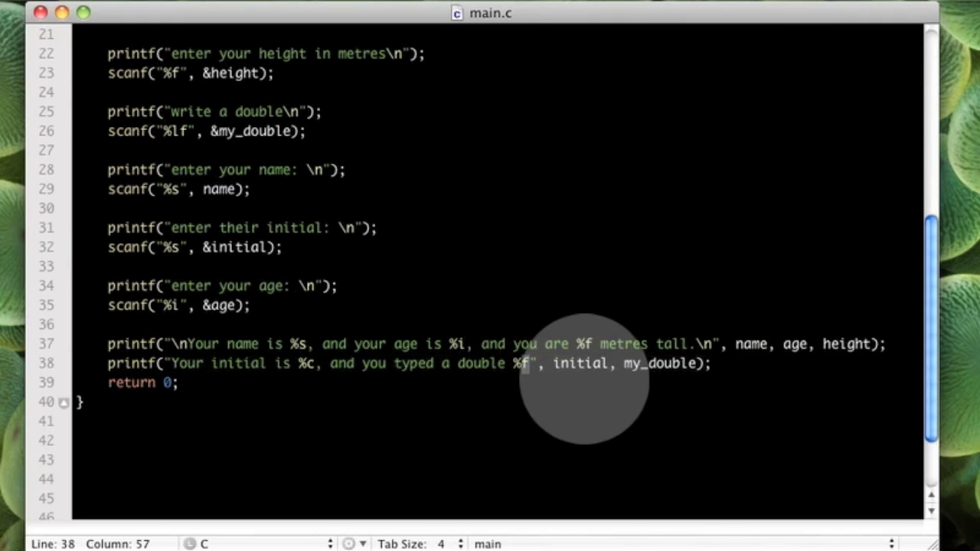
pyautogui.click(525, 363)
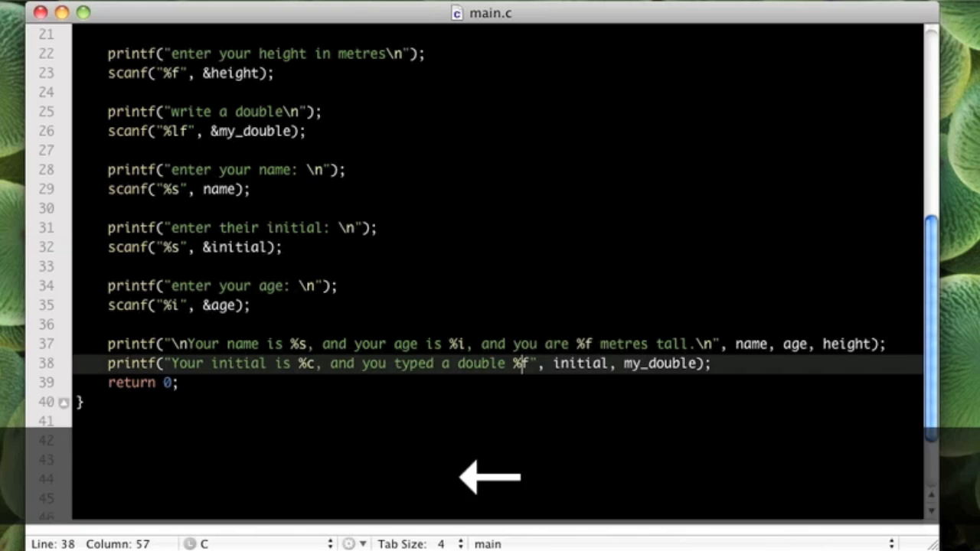
pyautogui.write('.')
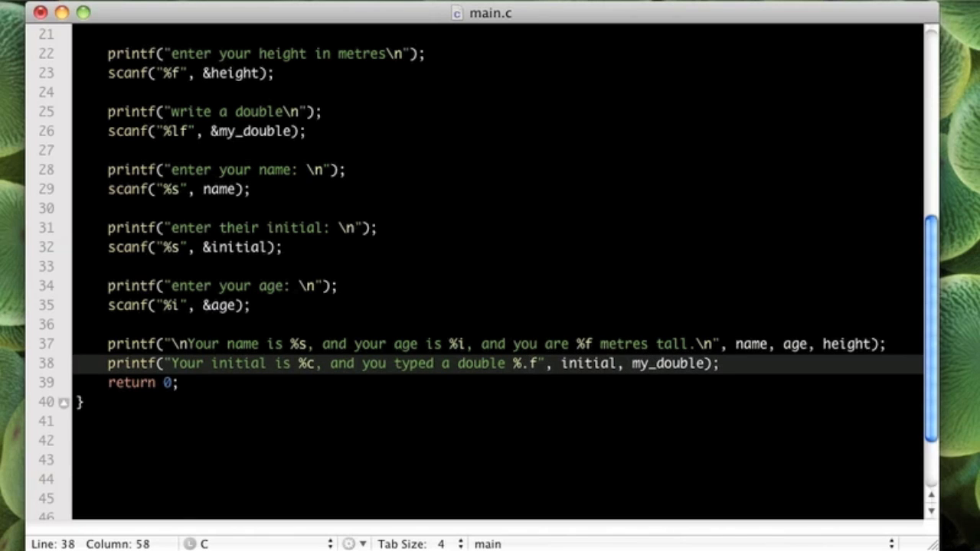
pyautogui.write('15')
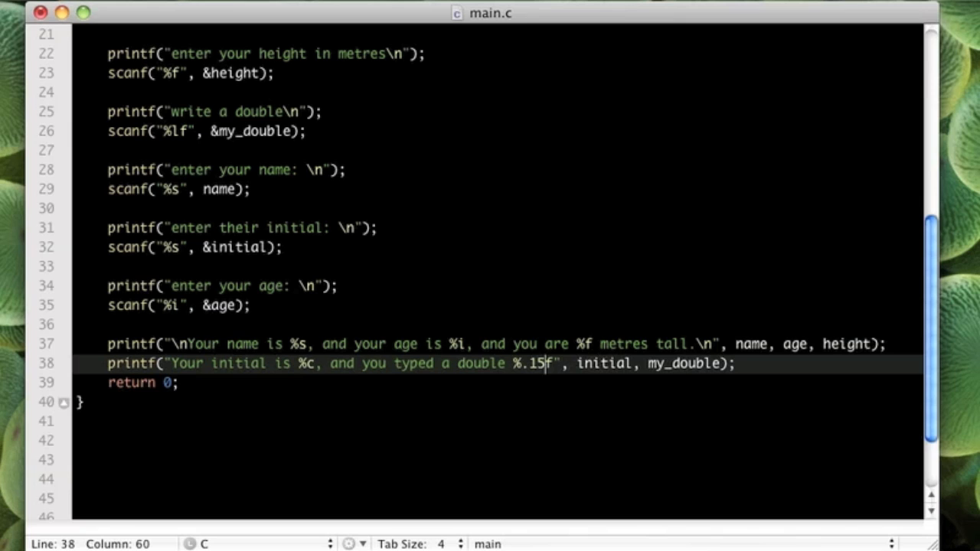
pyautogui.press('cmd+s')
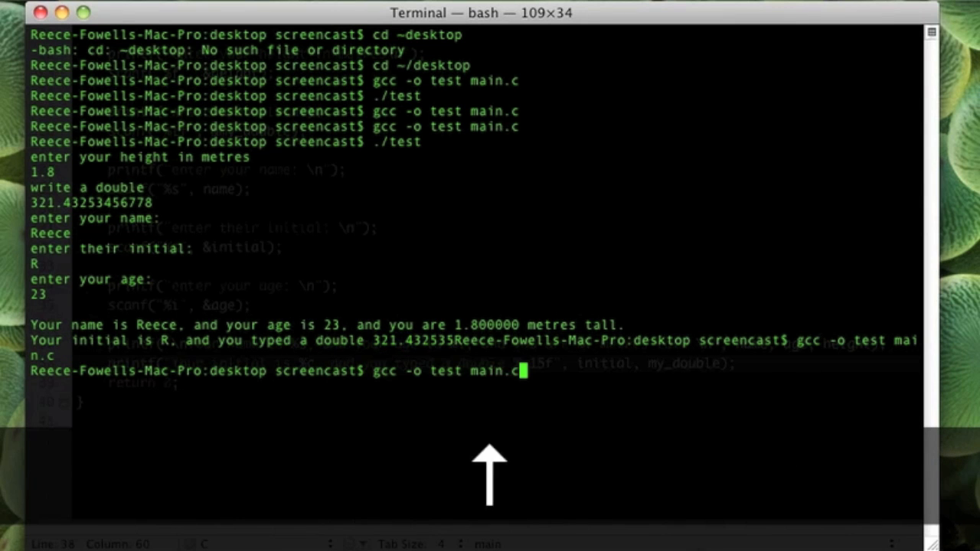
# Recompile with gcc -o test main.c, run ./test and enter 1.8, the long double 5.1234567899876445 and name JoeBloggs.
pyautogui.press('cmd+tab')
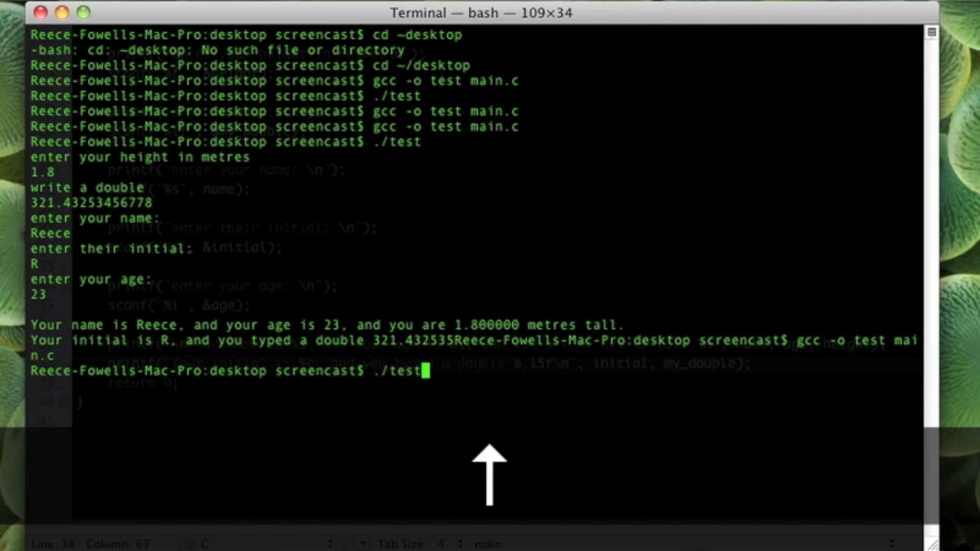
pyautogui.write('gcc -o test main.c')
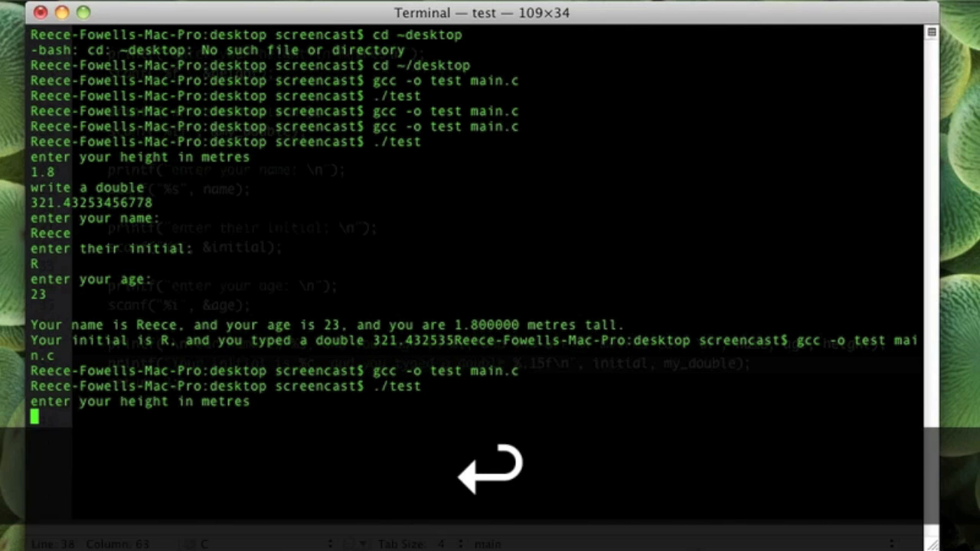
pyautogui.write('1.8')
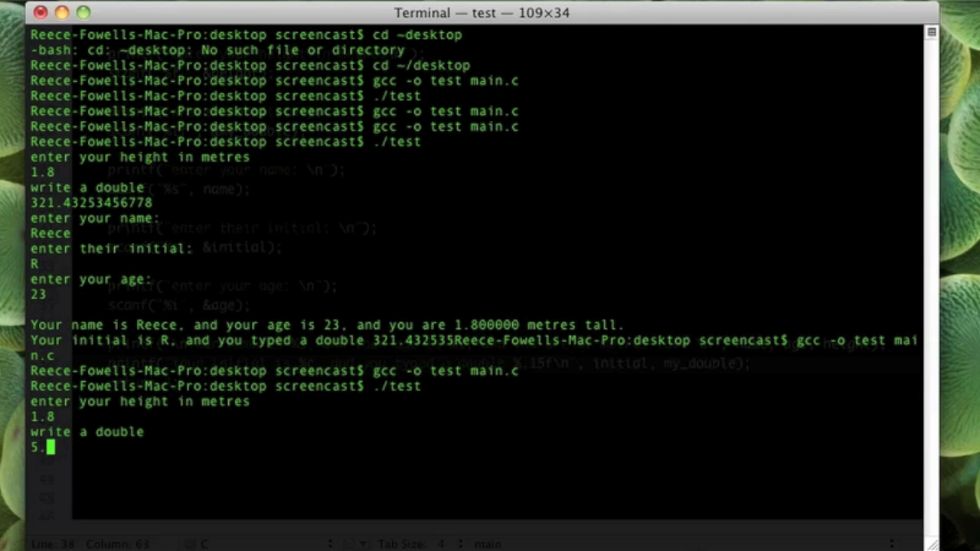
pyautogui.write('123456')
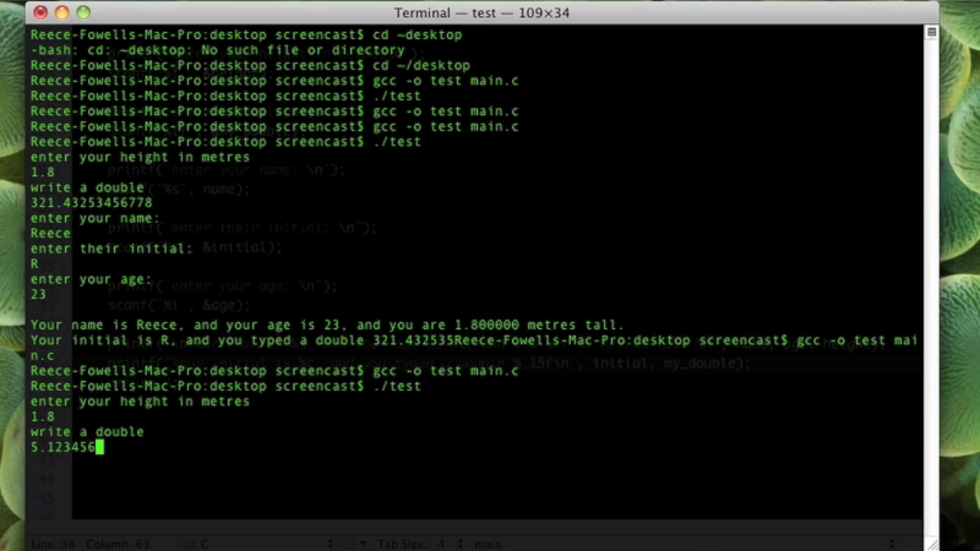
pyautogui.write('7899876445')
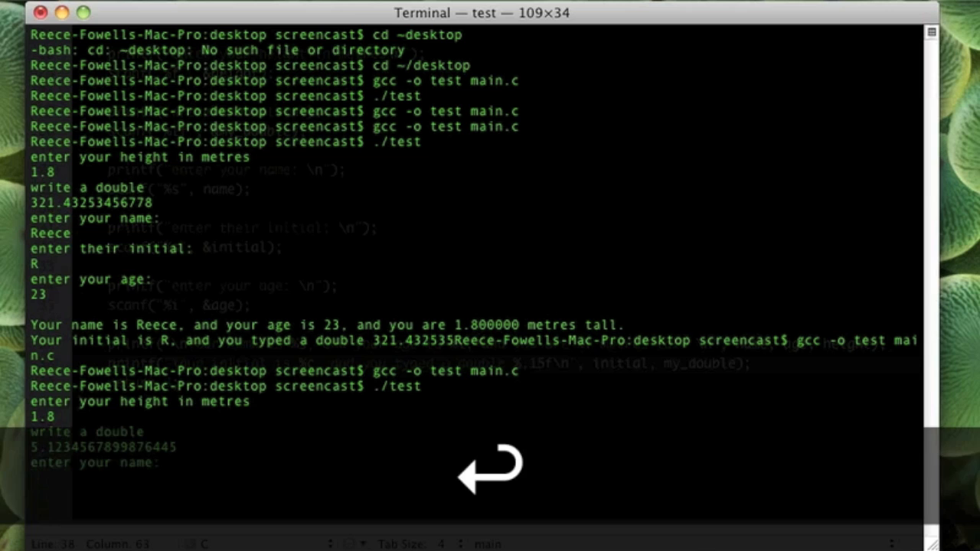
pyautogui.write('JoeBloggs')
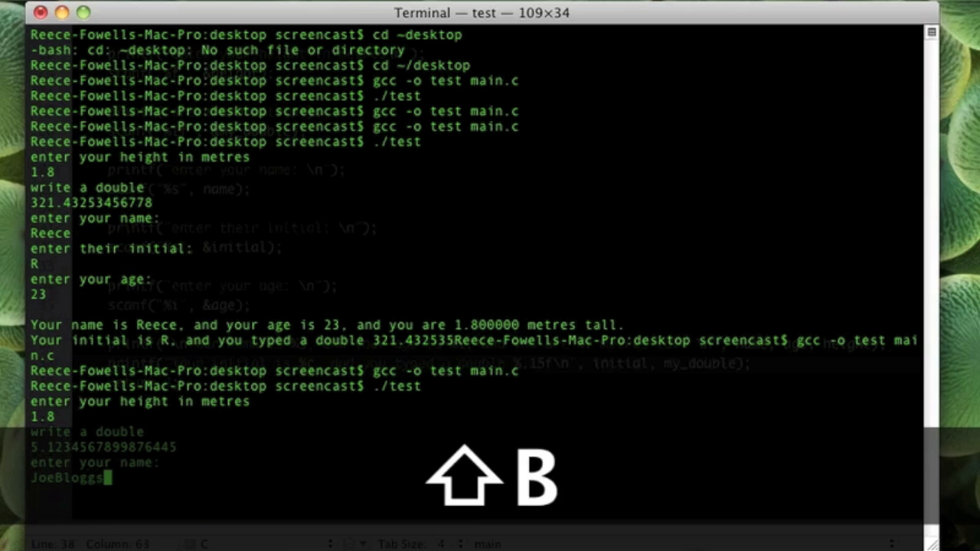